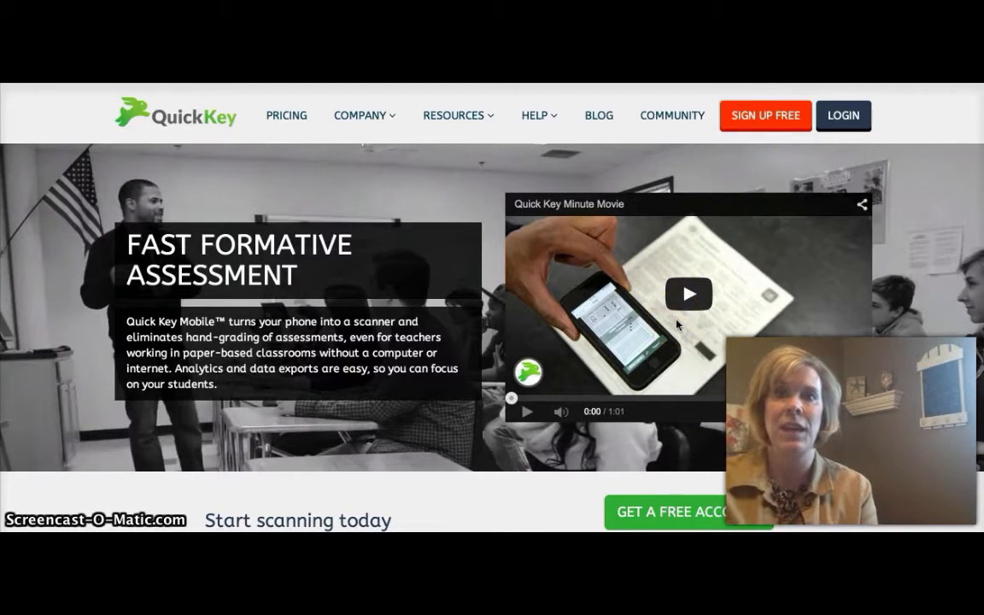
Step: Scroll down the QuickKey homepage past the iOS app download link before logging in
scroll("down", 3)
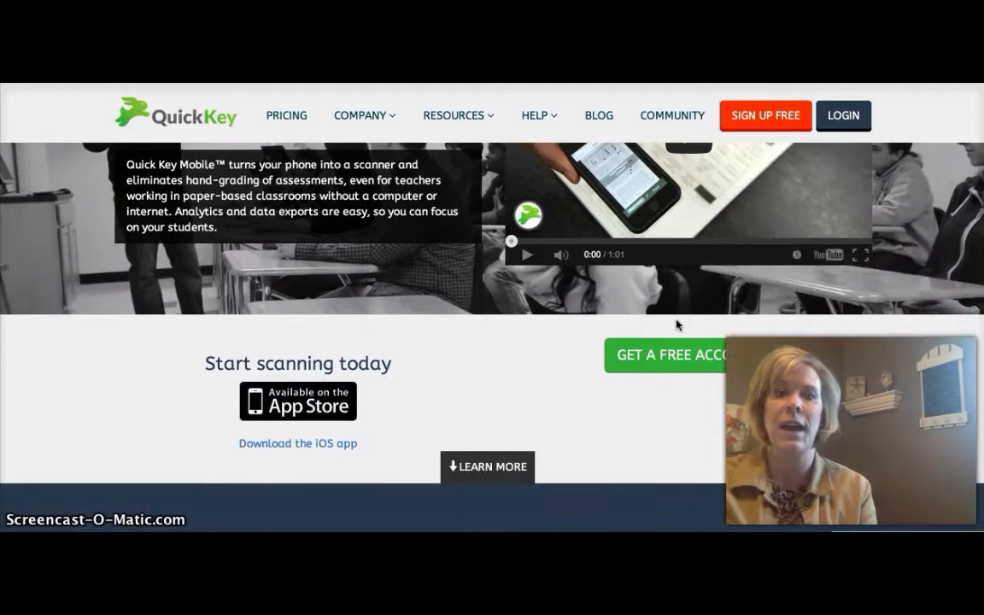
scroll("down", 3)
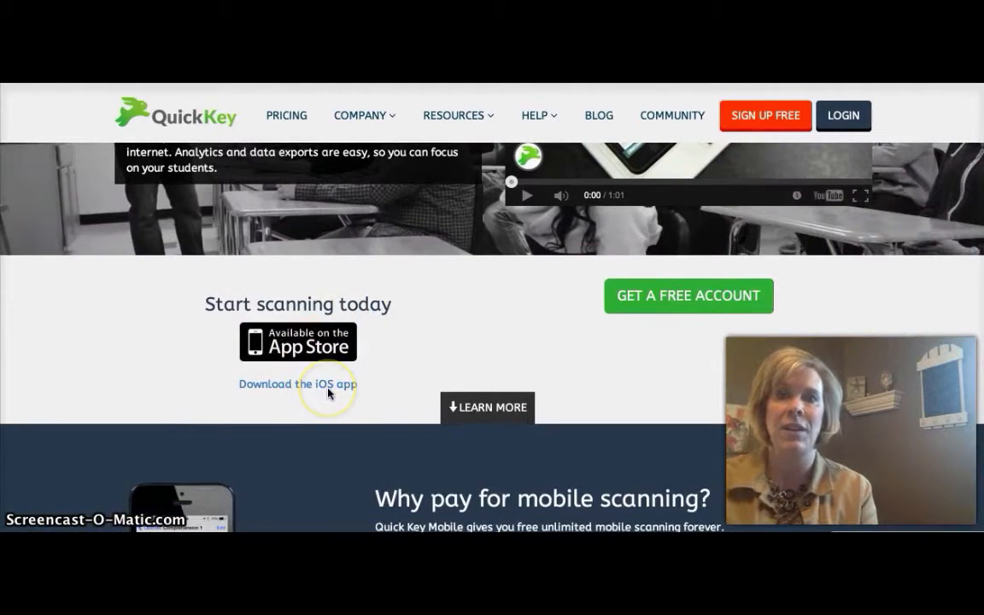
scroll("down", 3)
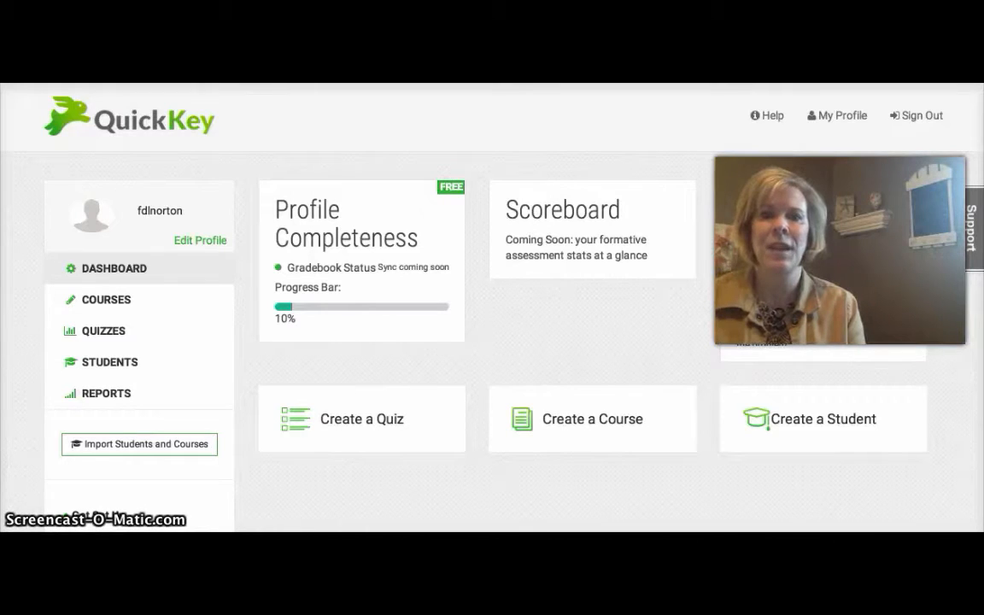
mouse_move(383, 397)
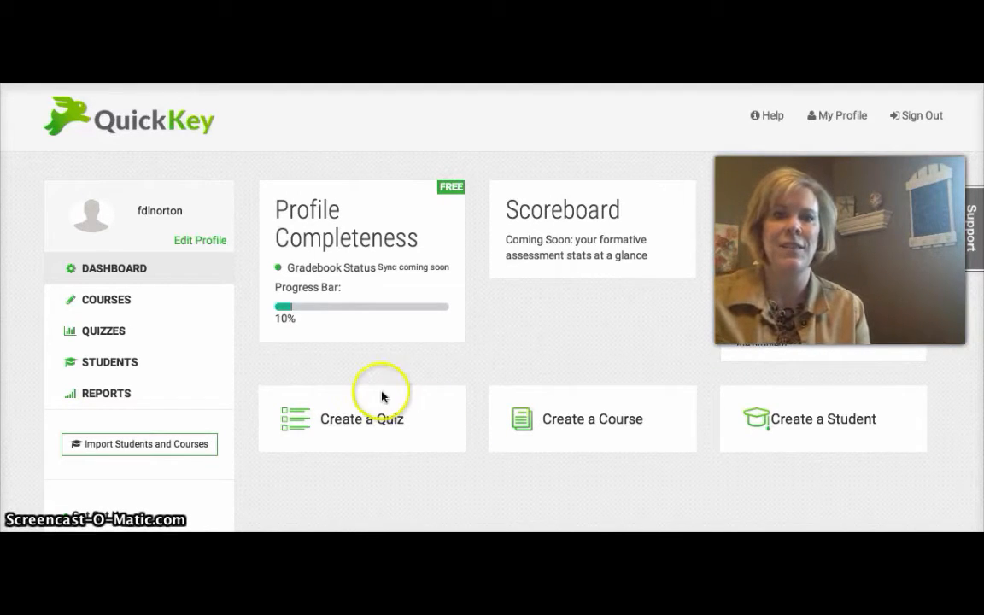
mouse_move(760, 402)
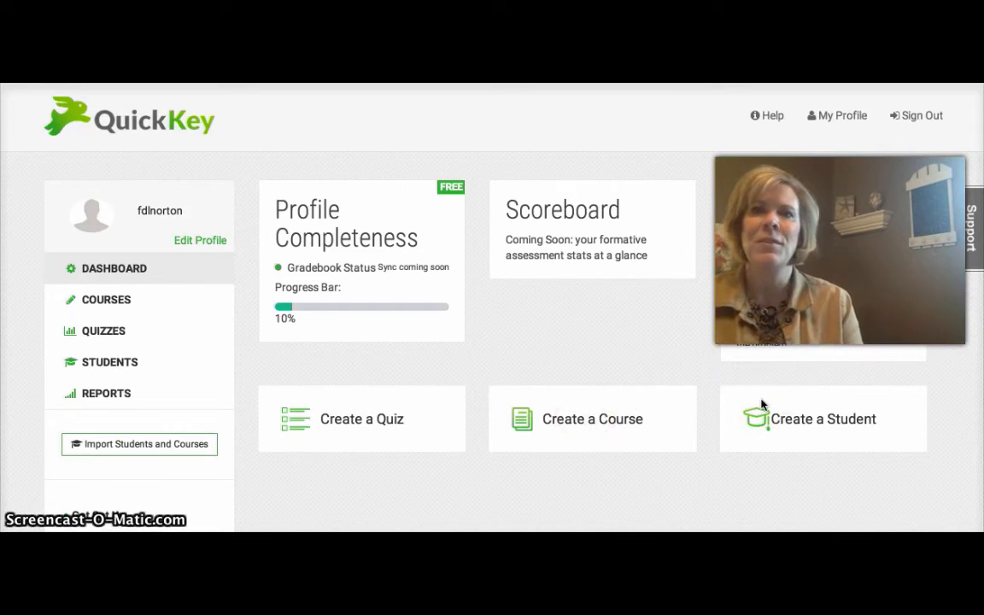
mouse_move(612, 410)
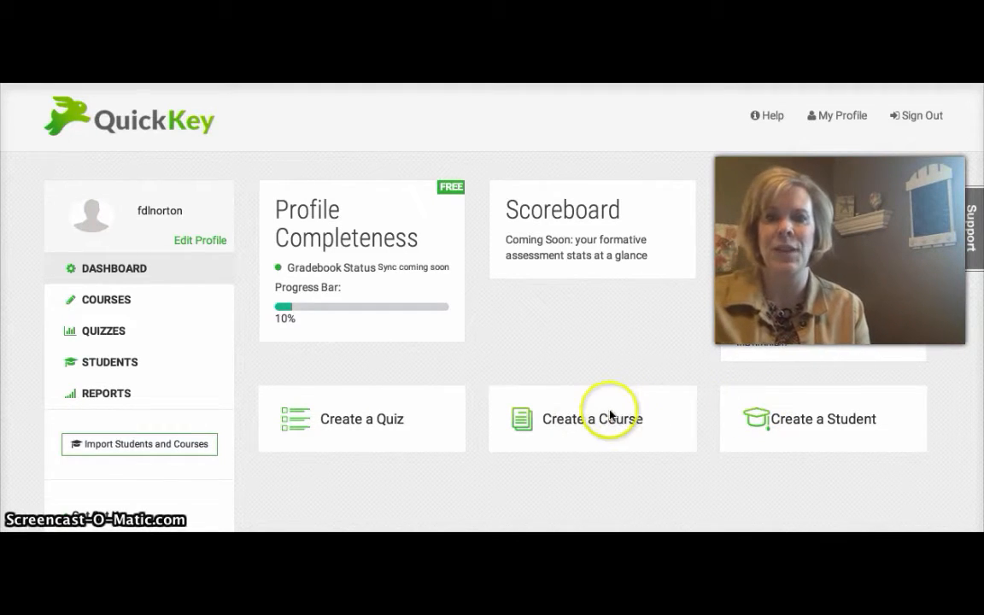
Step: Start a new course from the Dashboard's Create a Course tile
left_click(591, 418)
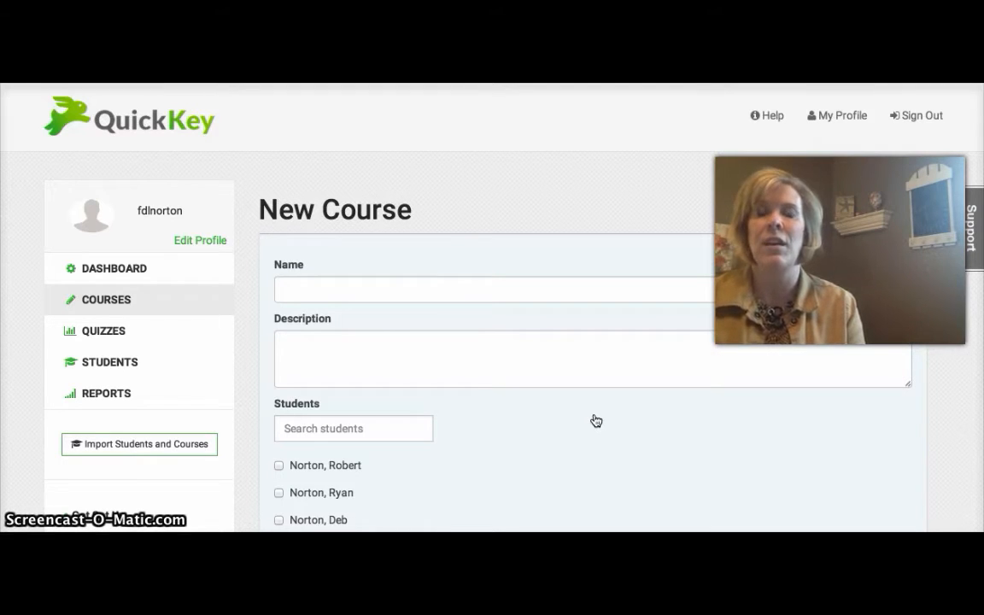
Step: Name and describe the course 'Geometry 1st Hour' and save it
type("Geometry 1st hour")
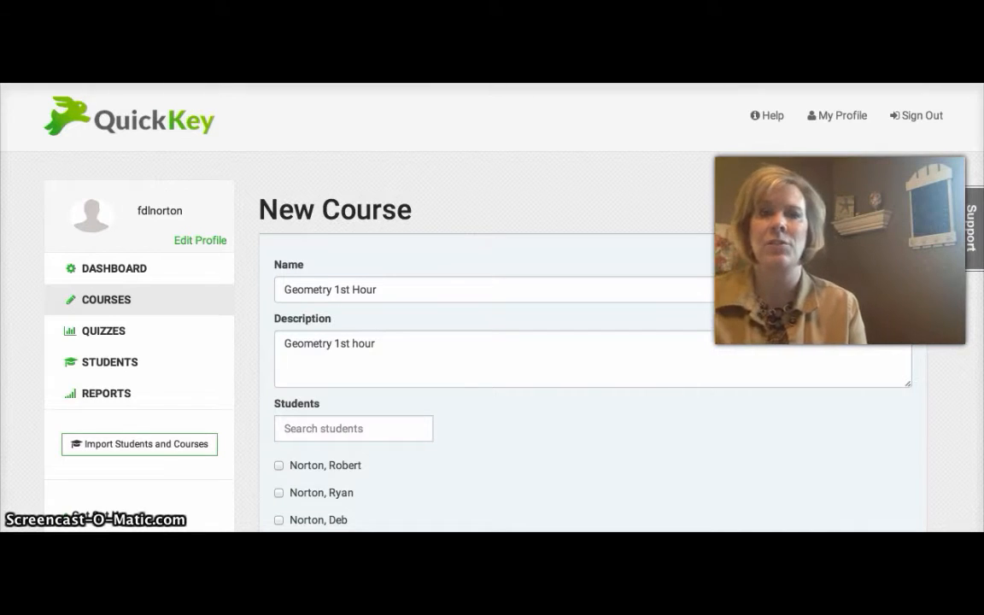
scroll("down", 3)
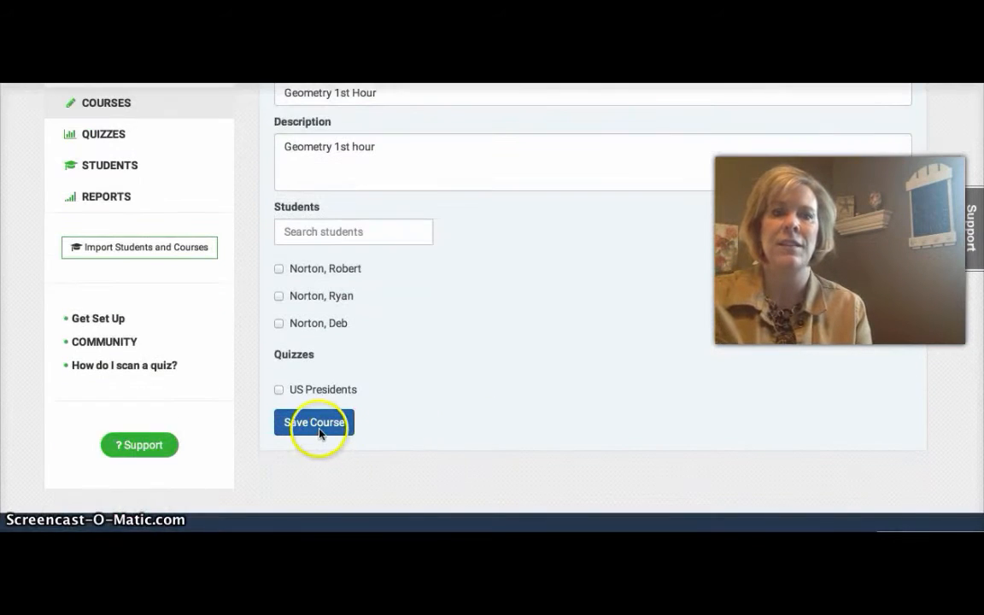
left_click(314, 422)
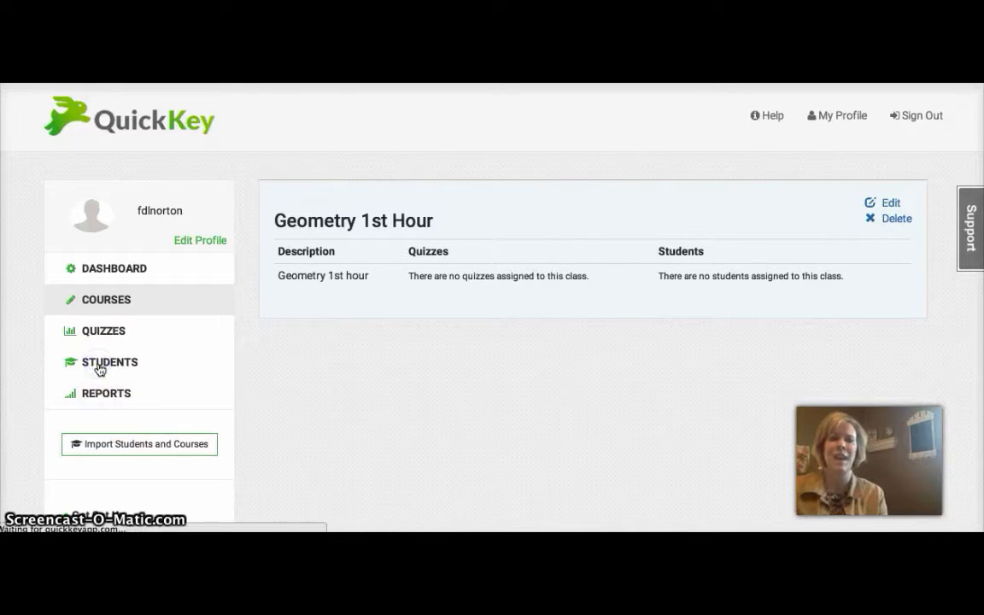
Step: Show the student roster and start a blank new-student form
left_click(109, 362)
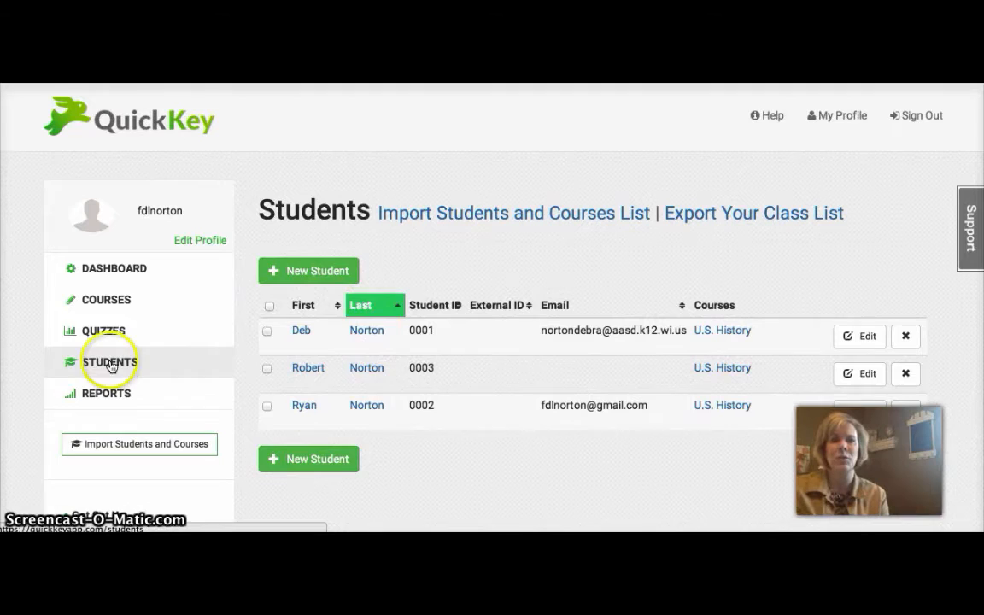
mouse_move(597, 362)
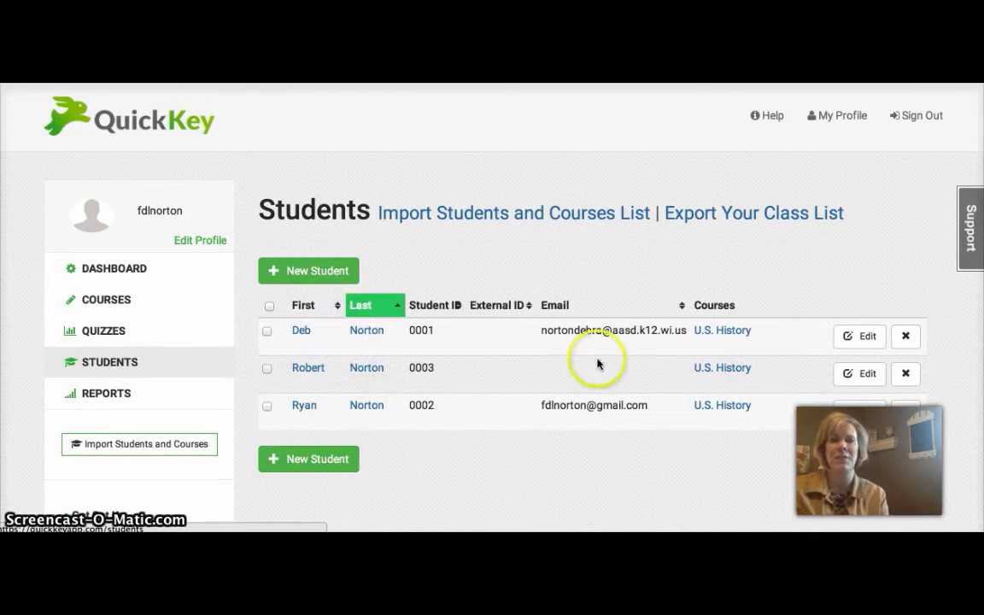
mouse_move(623, 294)
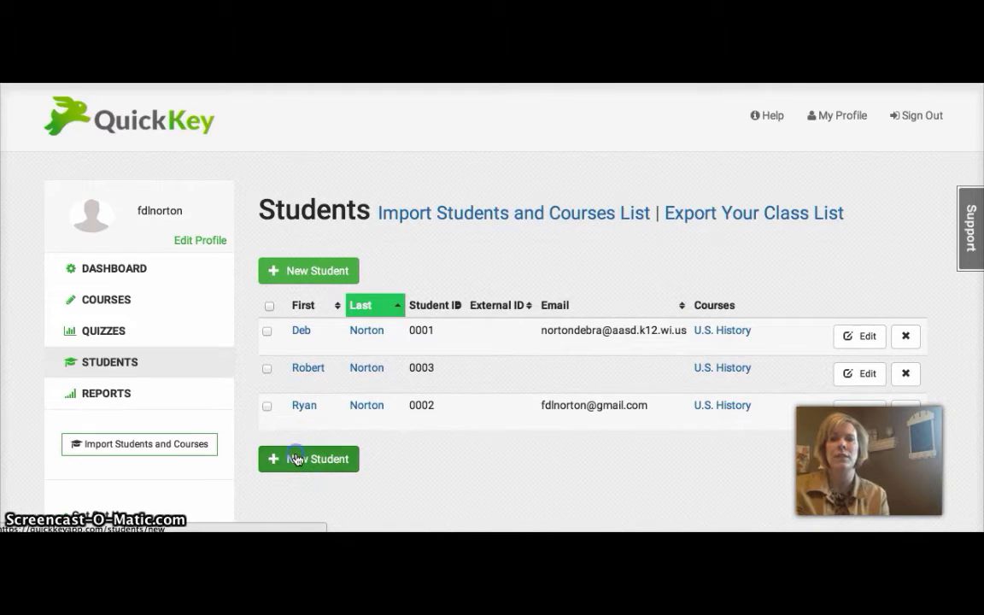
left_click(308, 457)
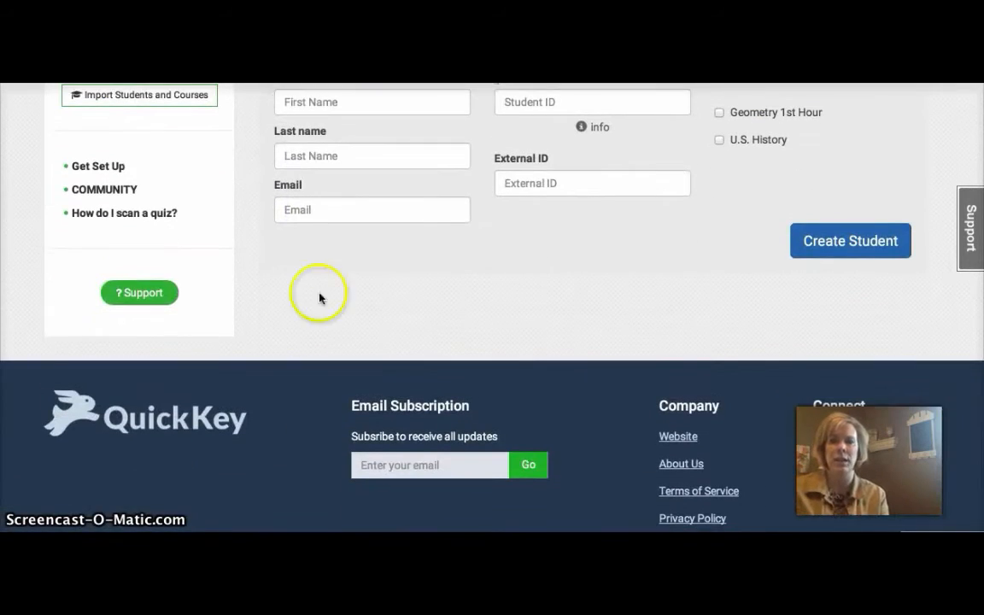
scroll("up", 3)
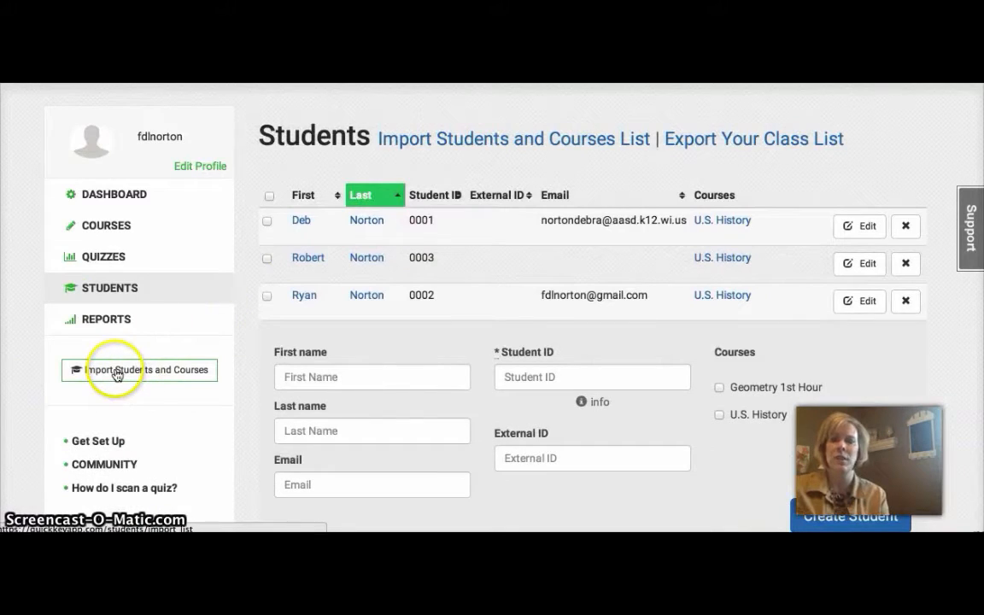
left_click(140, 369)
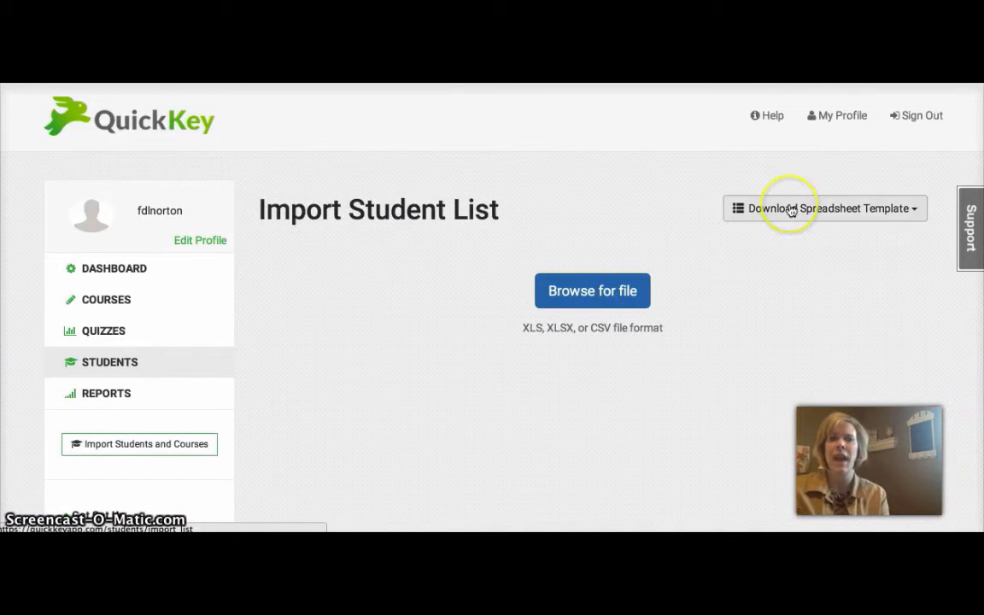
left_click(823, 209)
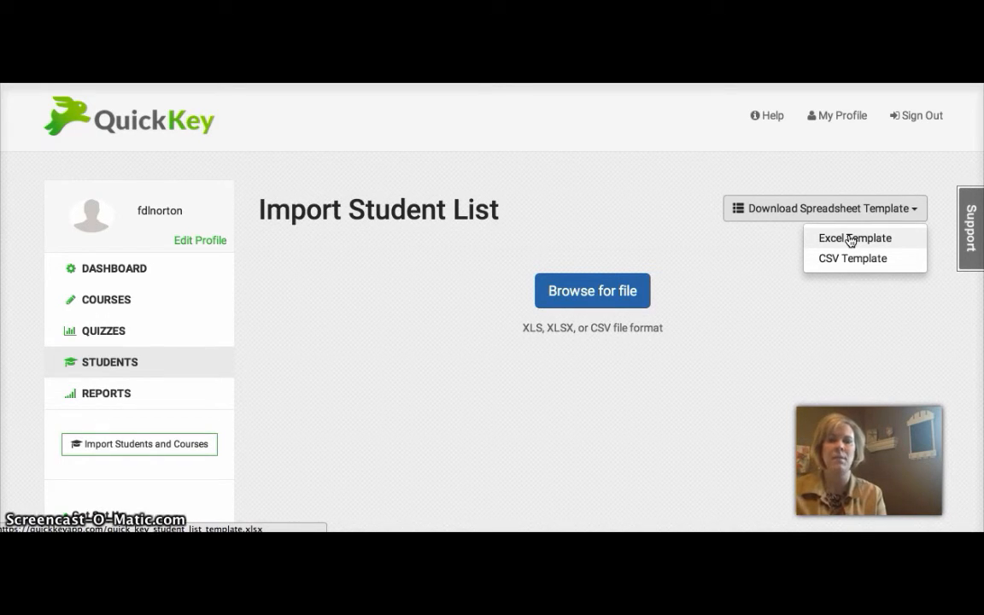
mouse_move(843, 258)
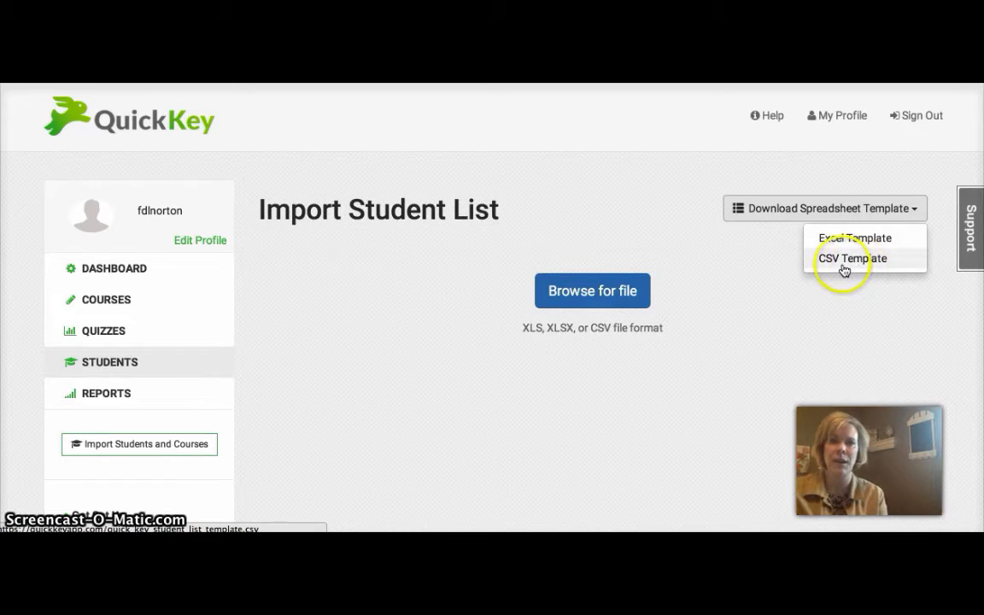
mouse_move(128, 376)
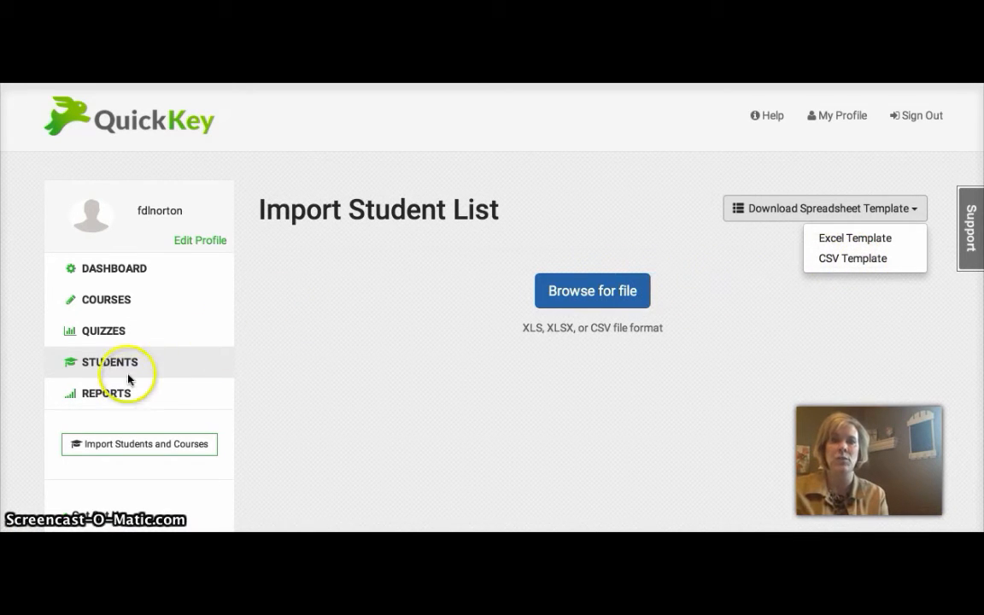
left_click(109, 362)
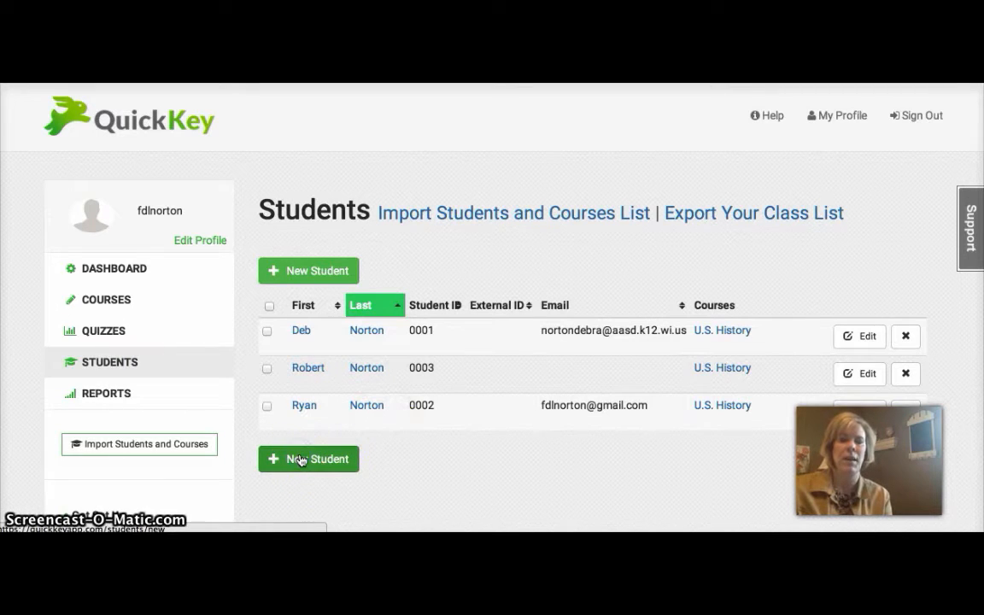
left_click(307, 458)
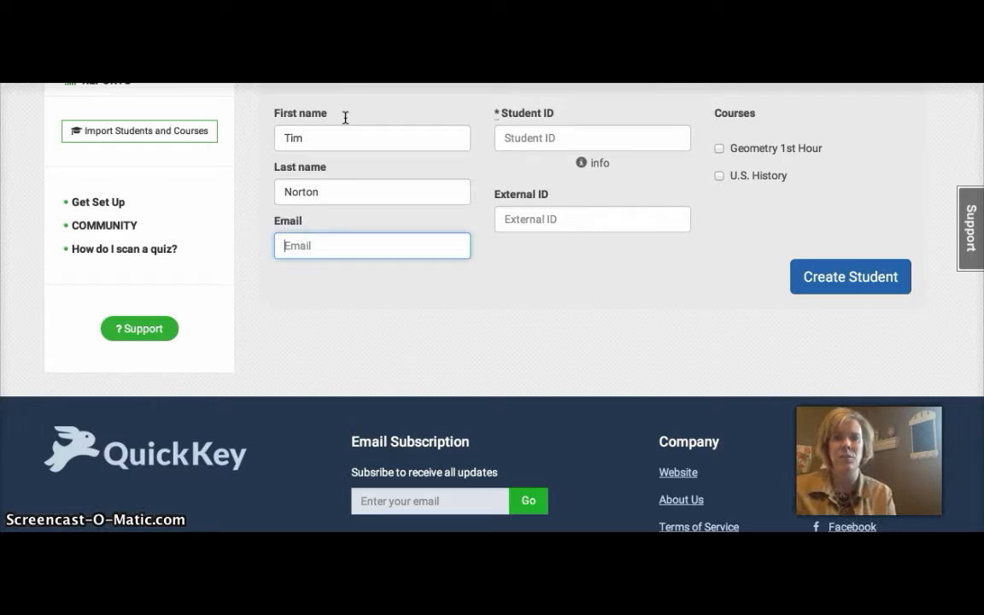
left_click(591, 136)
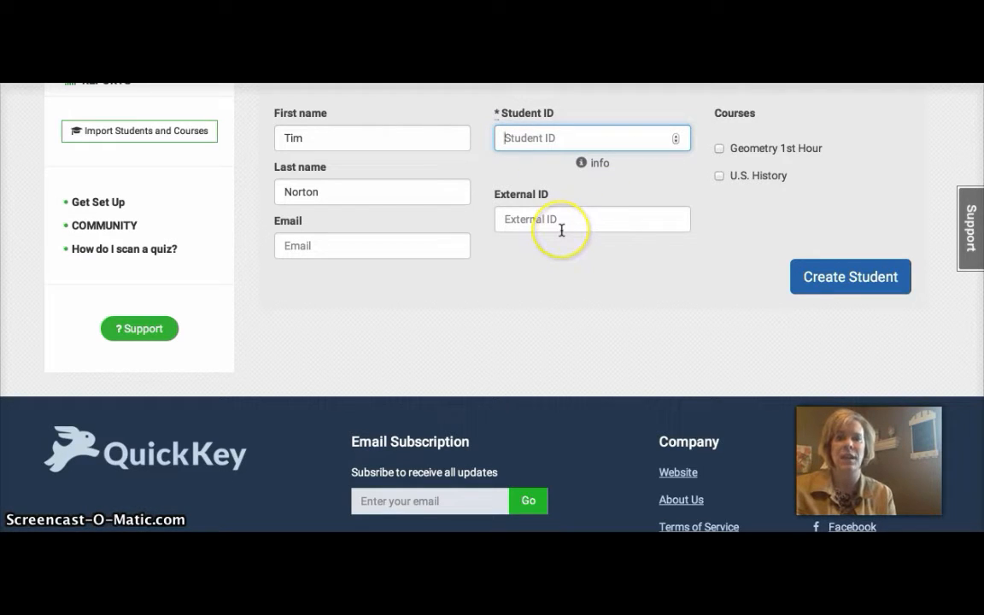
mouse_move(741, 147)
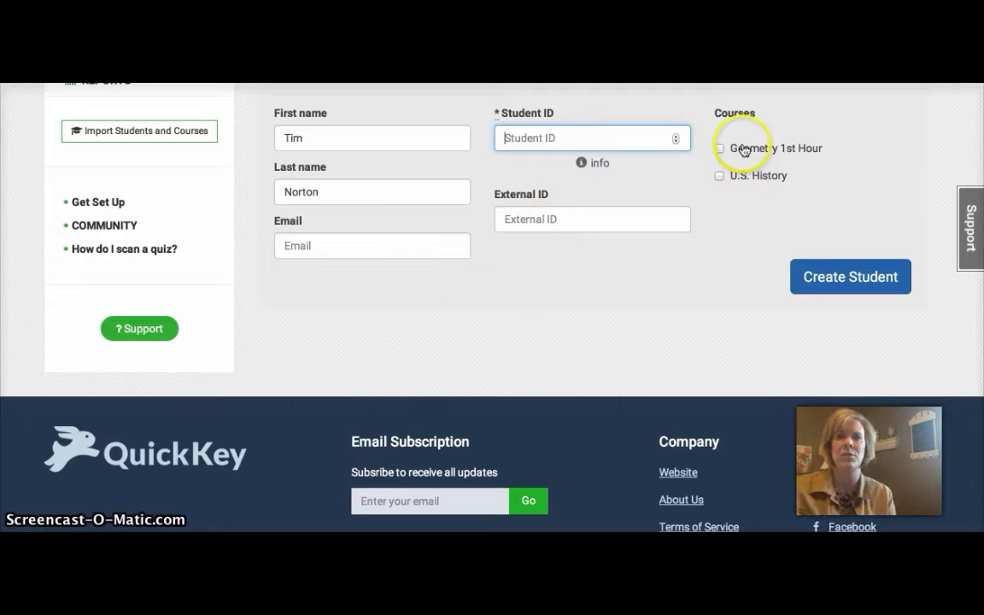
mouse_move(794, 128)
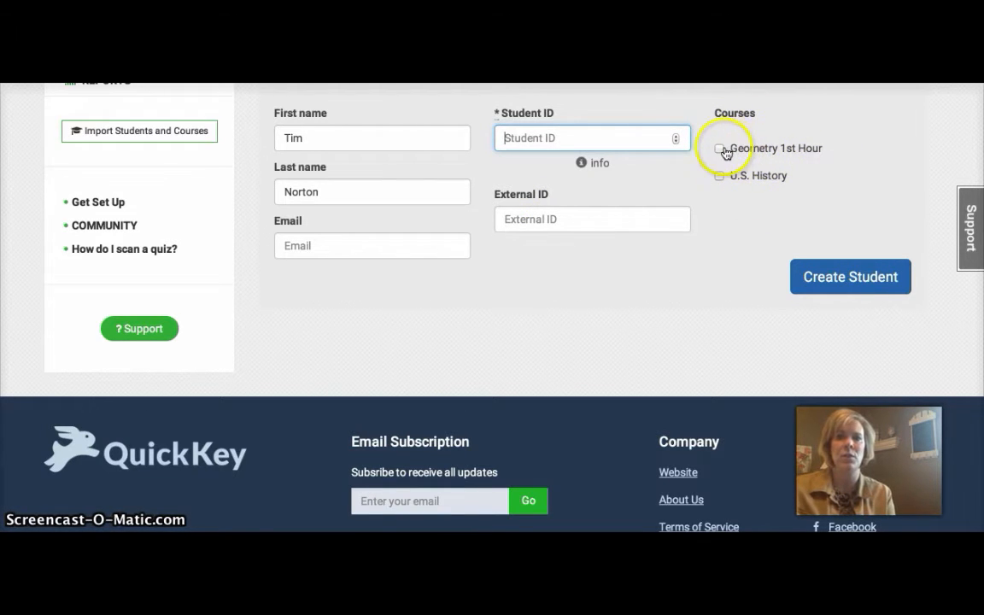
left_click(721, 147)
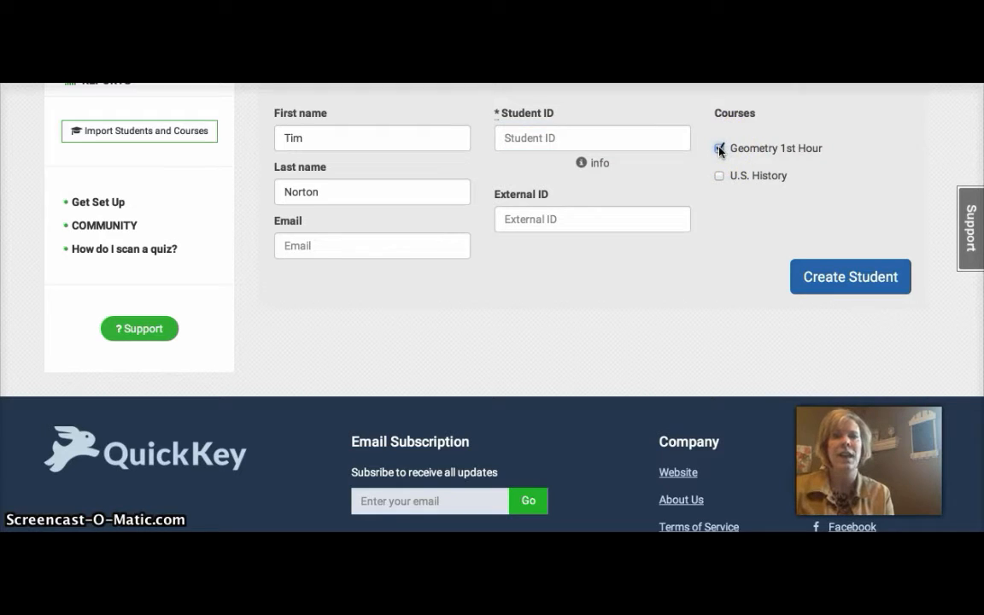
left_click(719, 146)
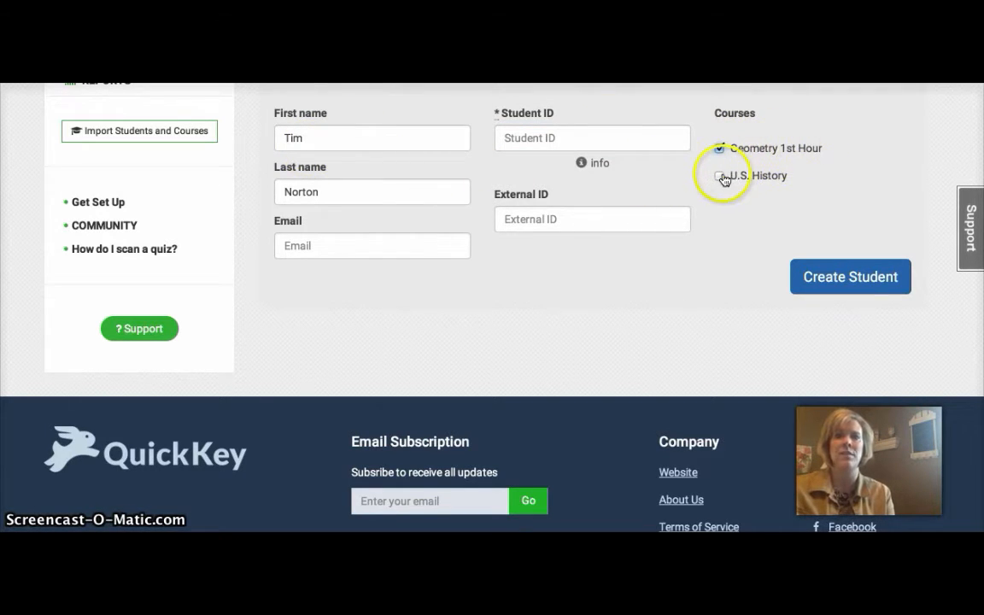
left_click(721, 176)
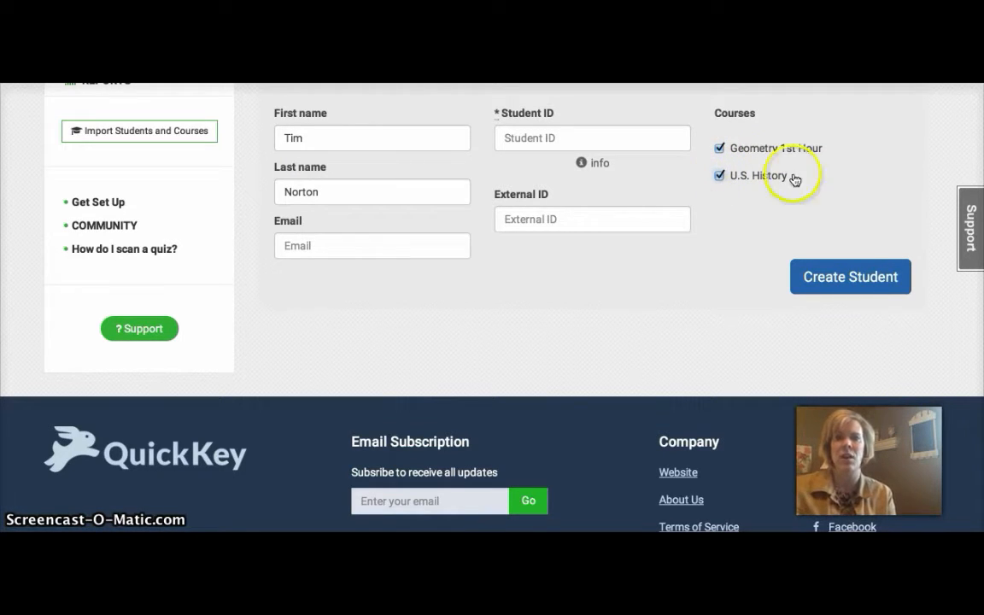
left_click(849, 277)
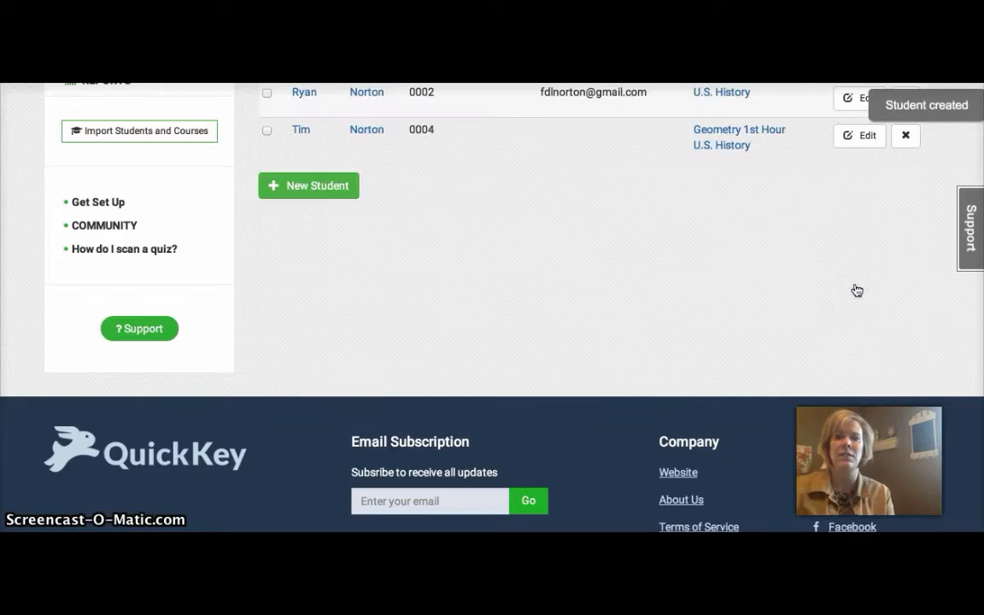
Step: Create the 'Geometry Unit 1' quiz assigned to Geometry 1st Hour and U.S. History
scroll("up", 3)
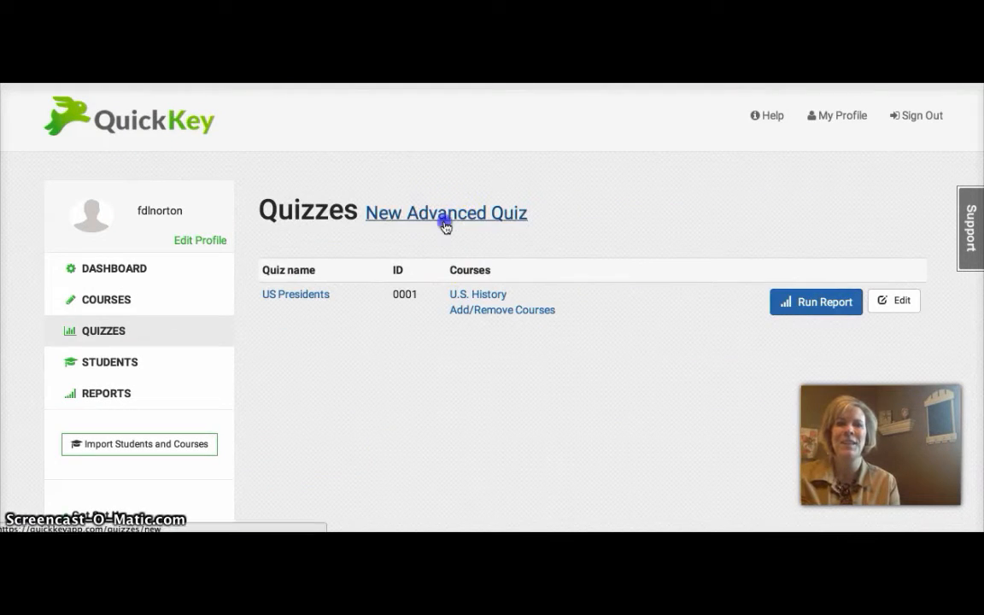
left_click(444, 212)
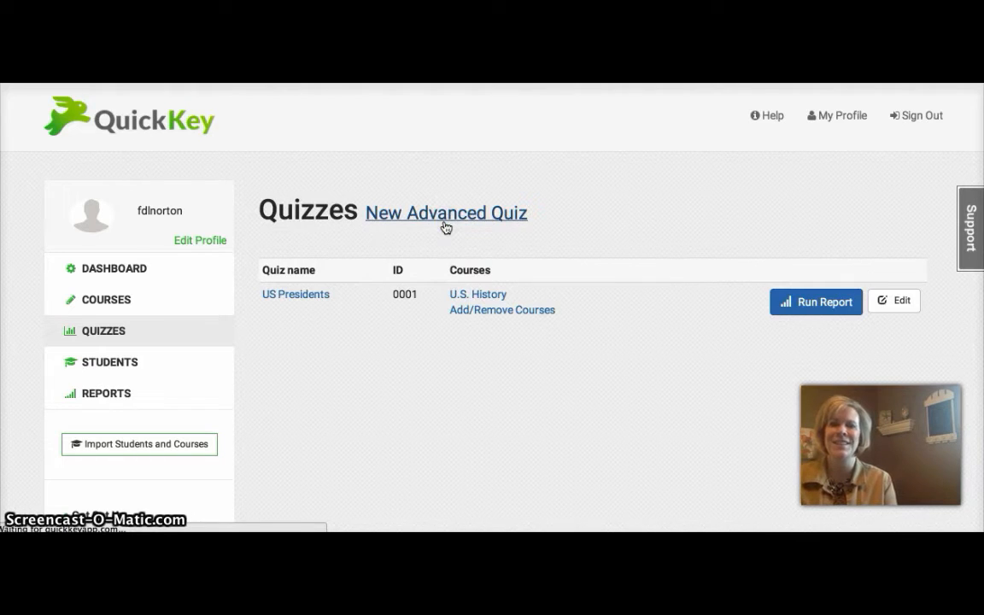
left_click(446, 212)
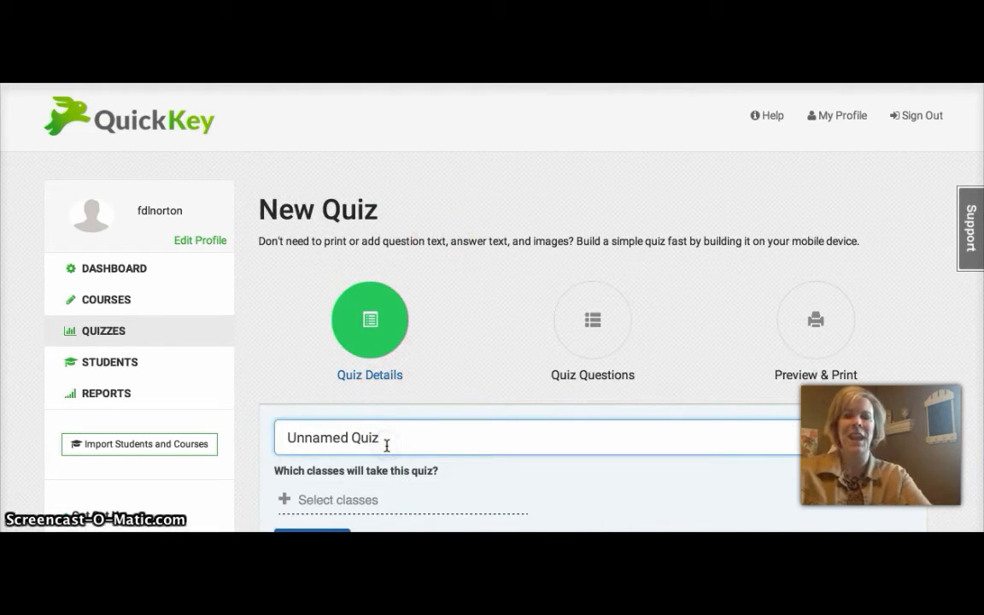
type("Geometry Unit 1")
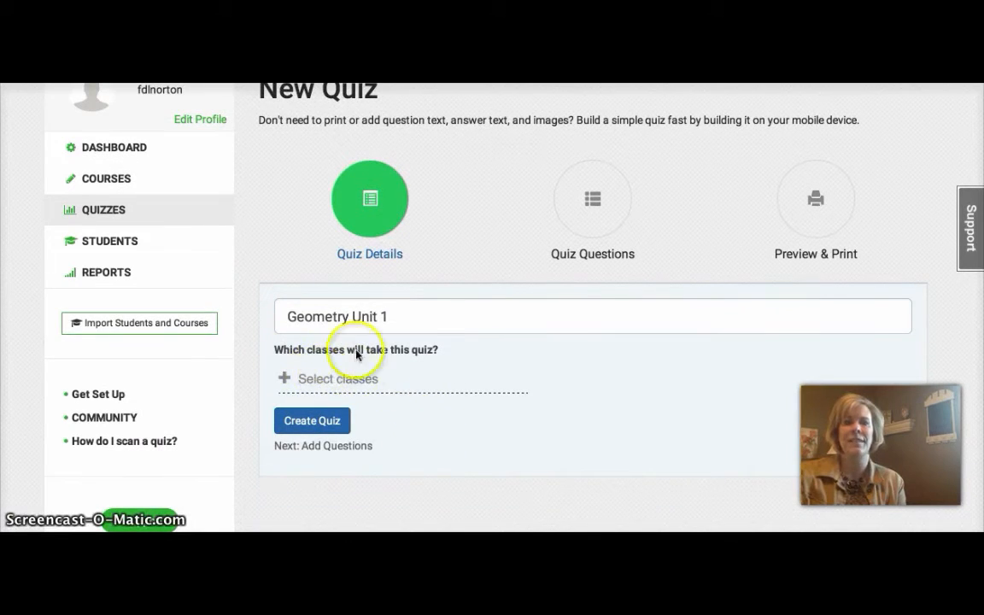
mouse_move(322, 379)
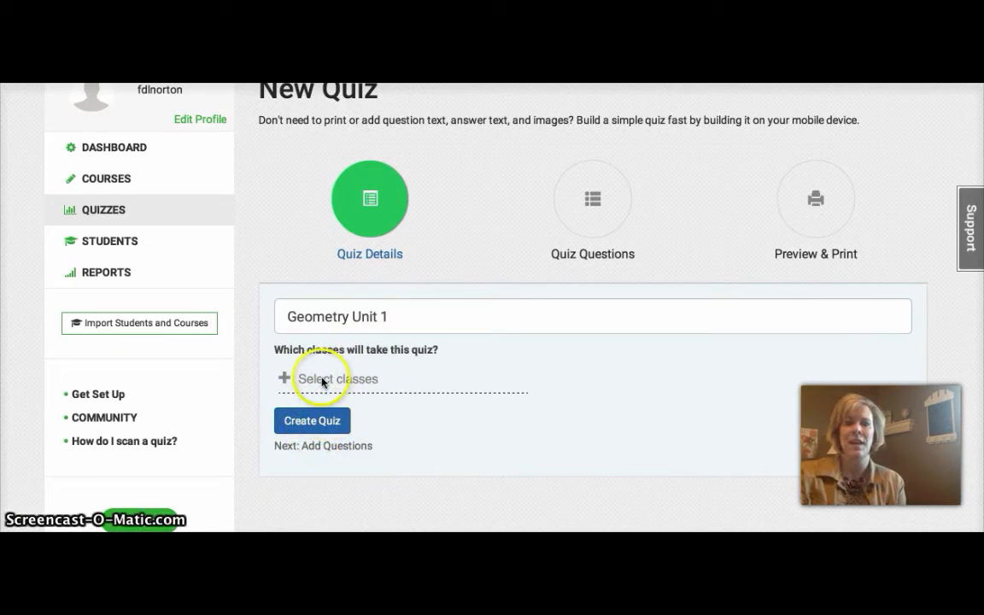
left_click(338, 379)
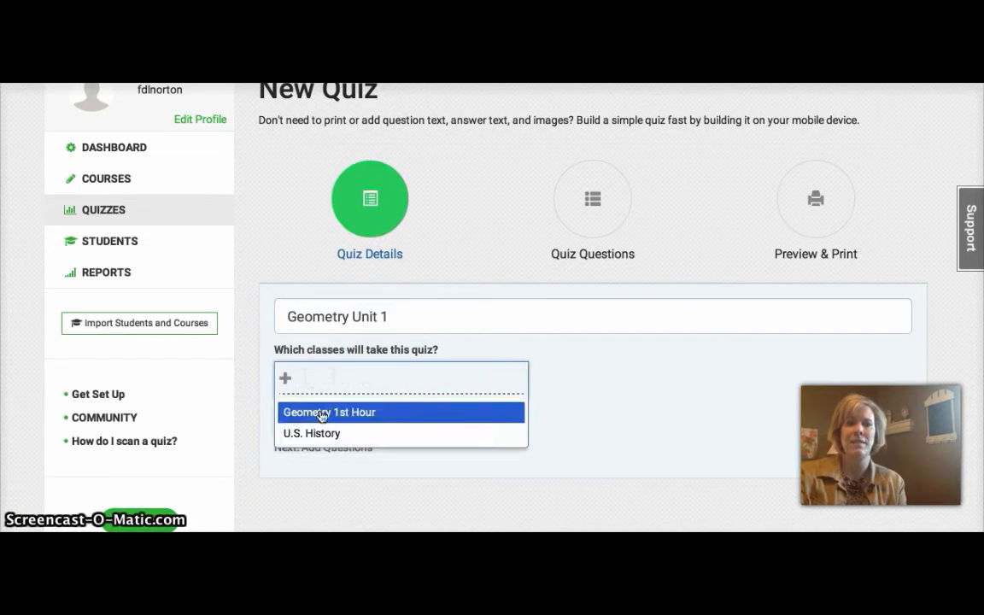
left_click(328, 411)
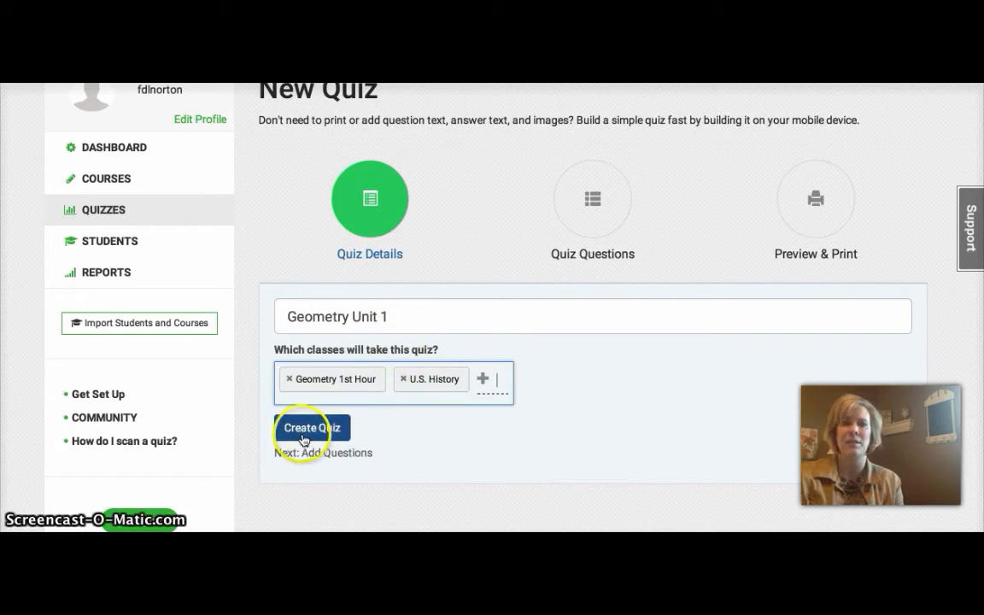
left_click(311, 427)
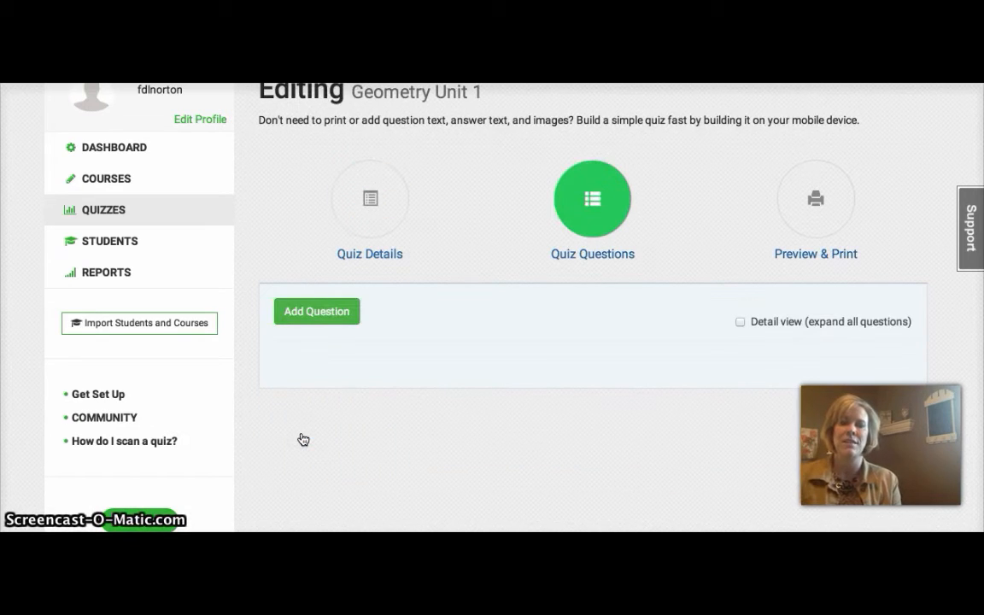
Step: Add the cone water-height question with its diagram, mark B (2.5 units) correct, and save it
left_click(316, 310)
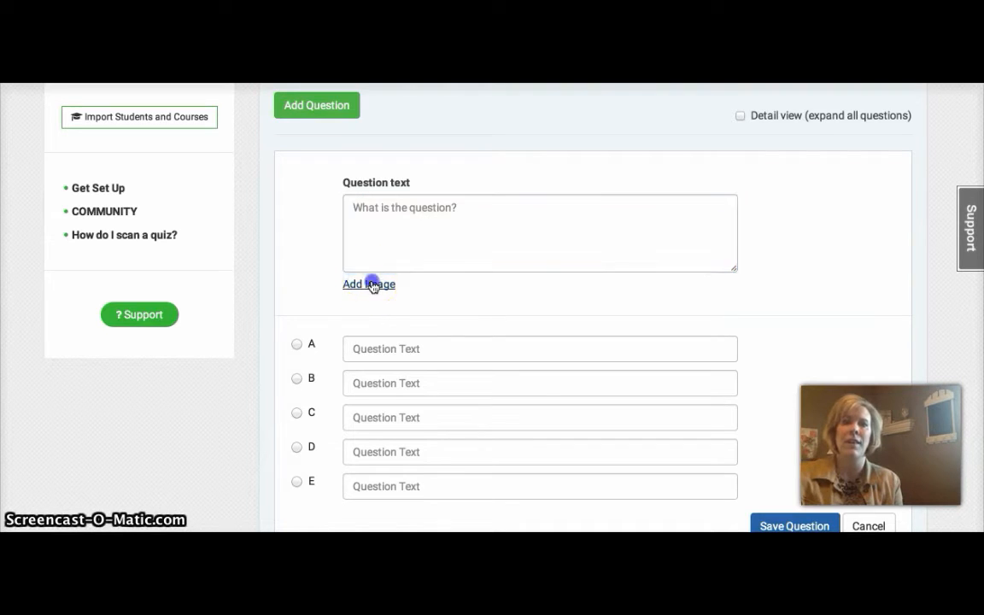
left_click(369, 283)
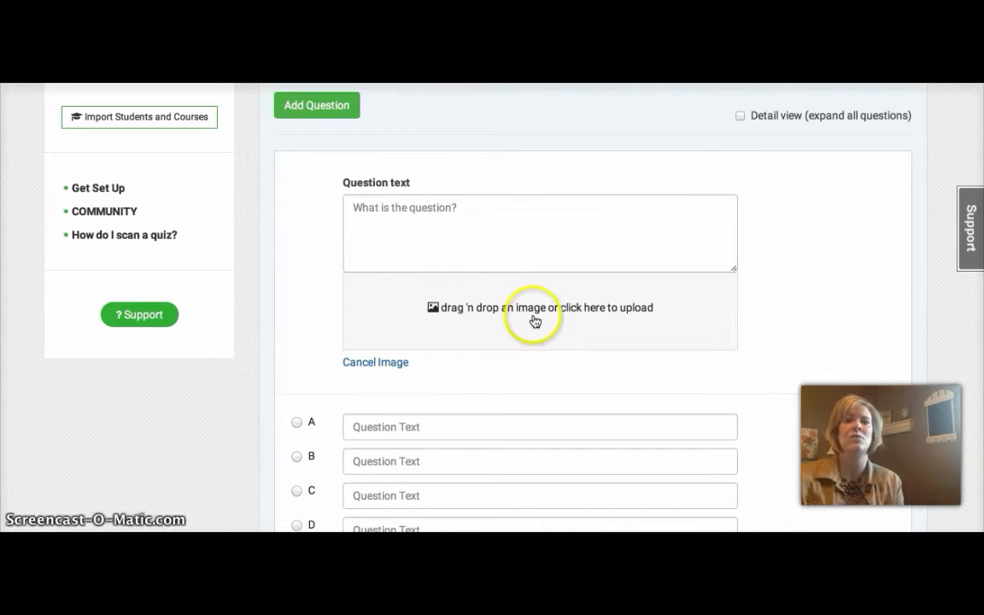
left_click(535, 308)
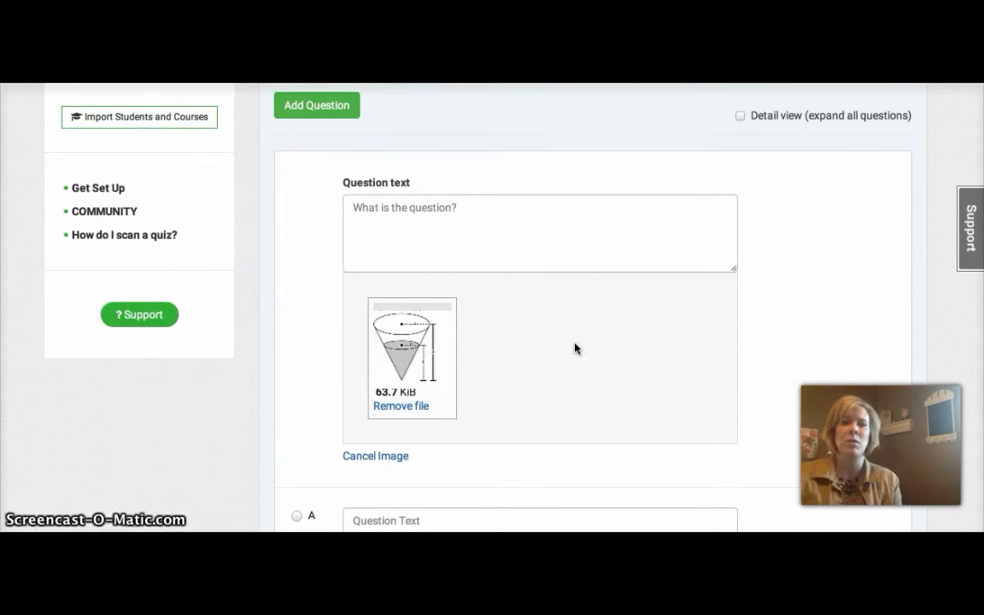
mouse_move(494, 383)
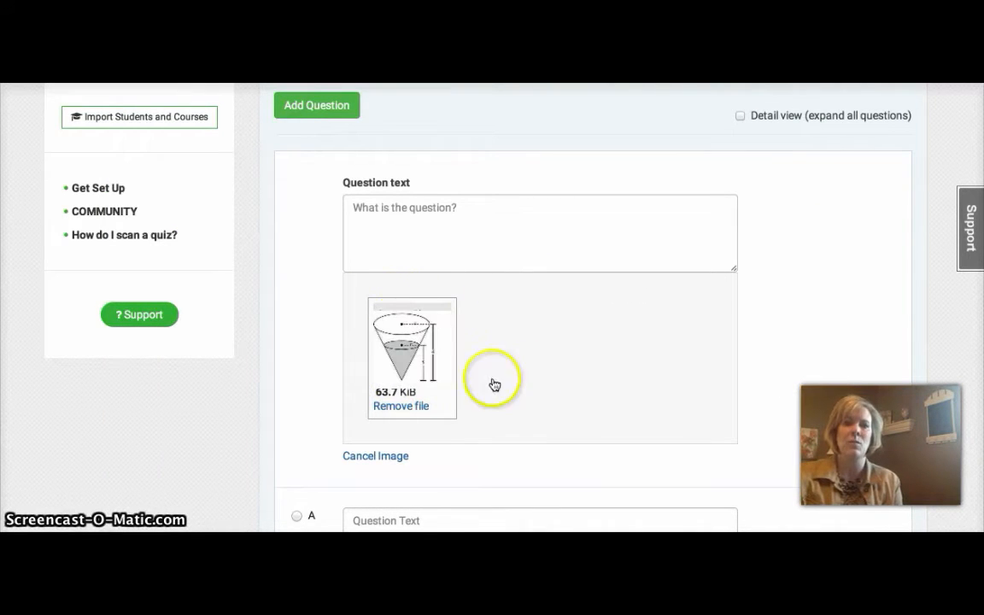
mouse_move(474, 381)
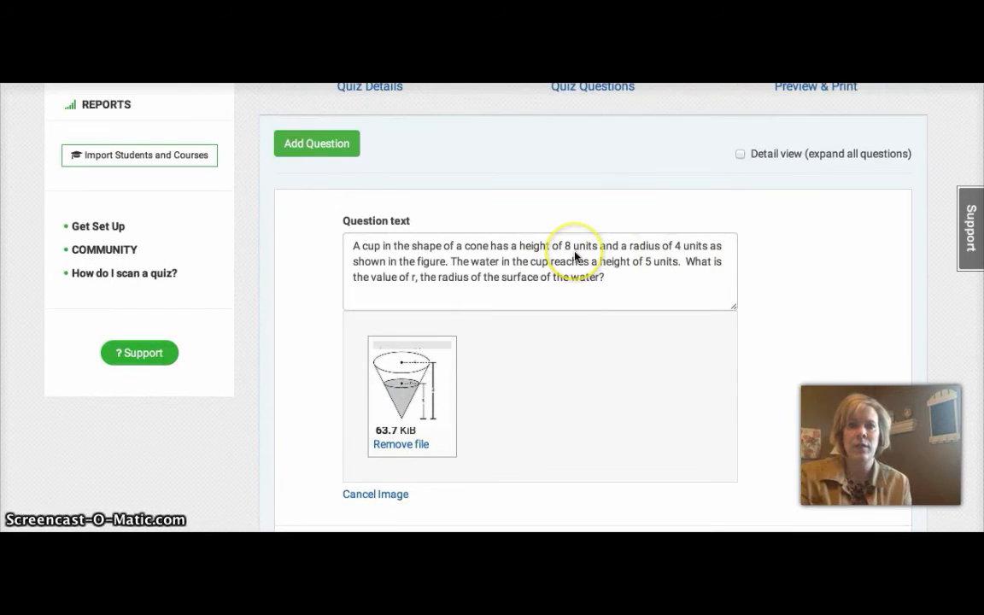
mouse_move(779, 323)
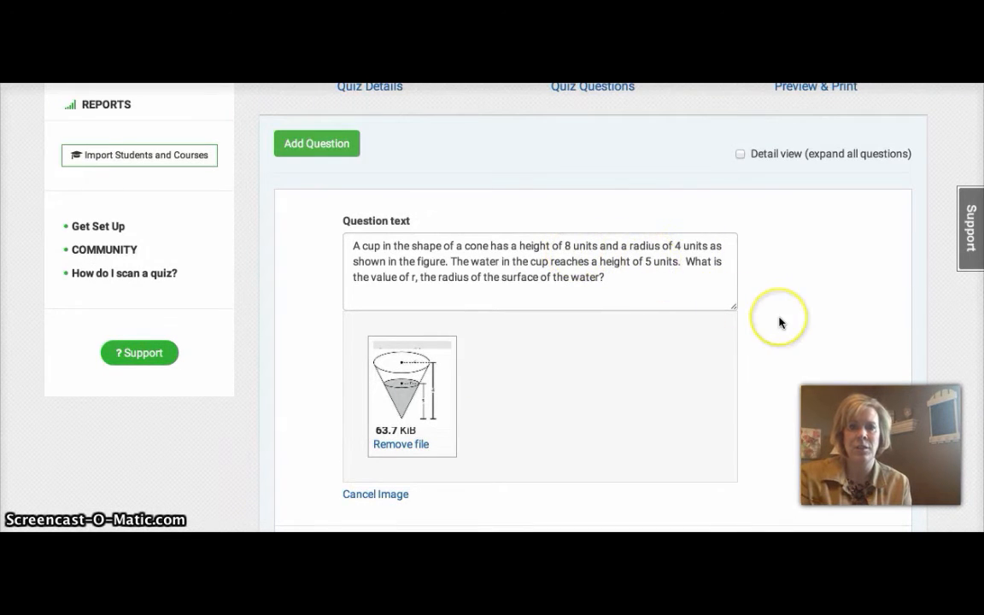
scroll("down", 3)
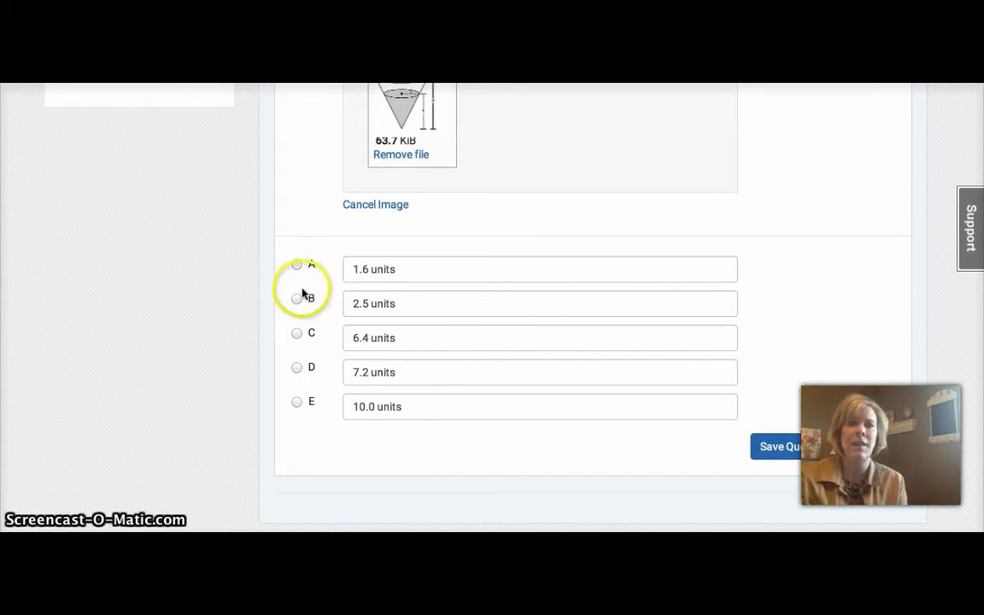
left_click(297, 297)
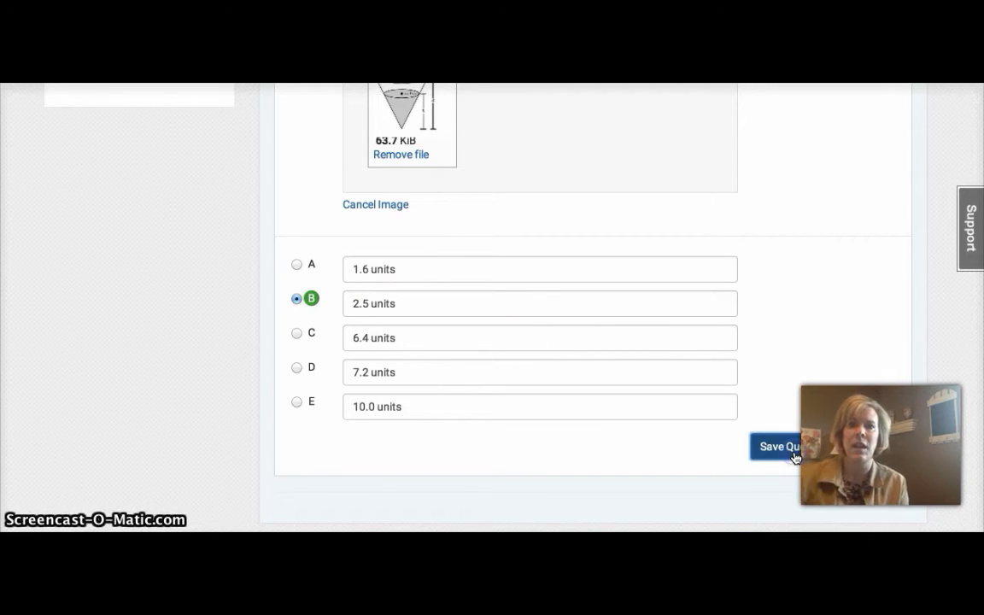
left_click(777, 446)
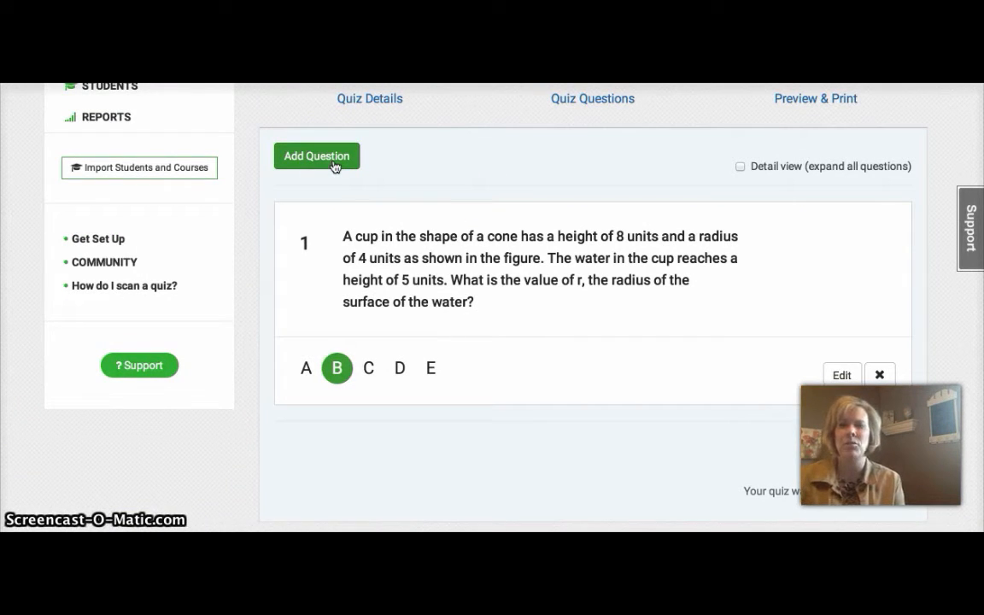
mouse_move(608, 263)
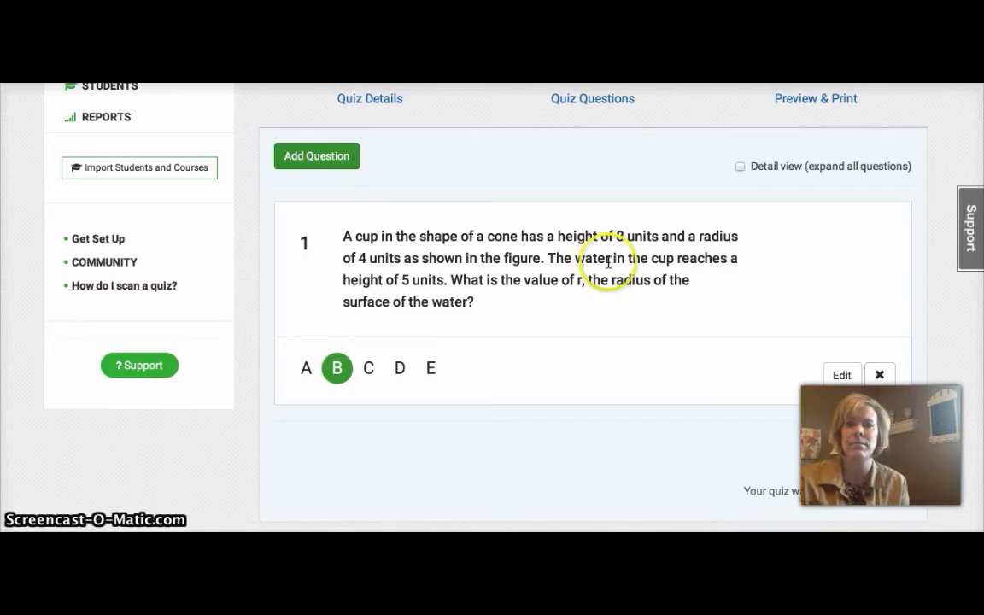
left_click(840, 376)
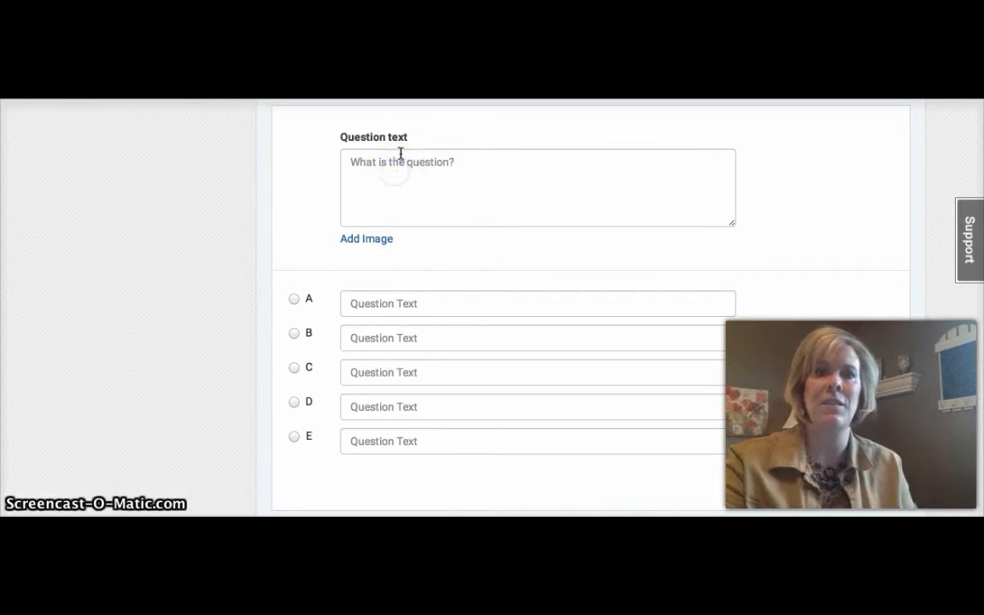
left_click(536, 304)
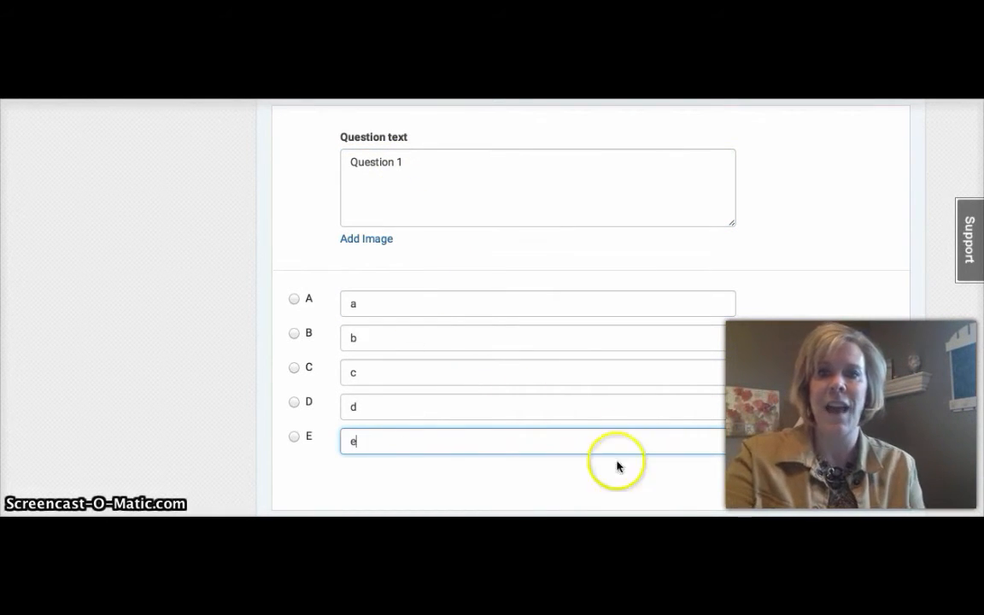
mouse_move(383, 379)
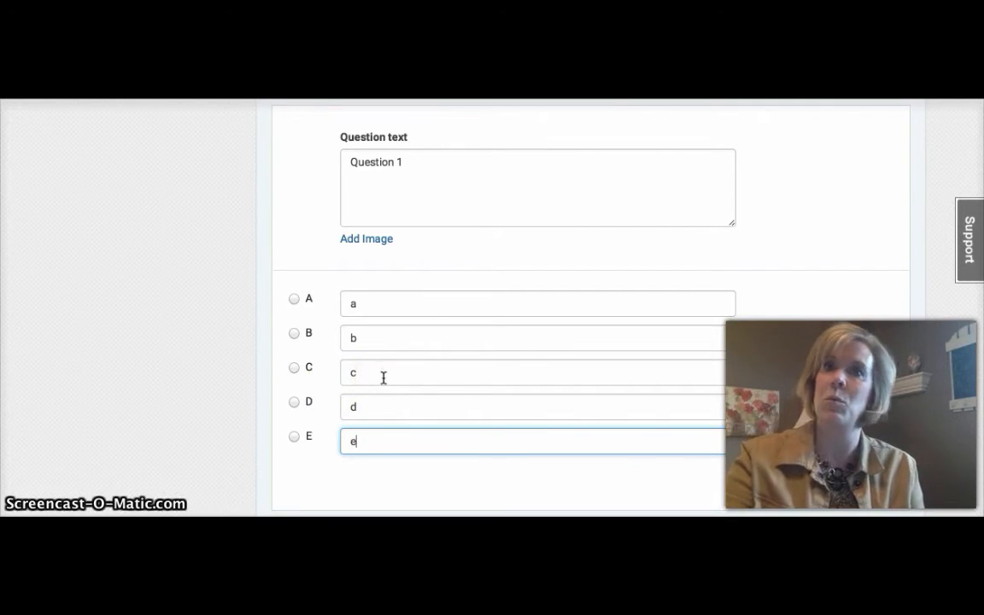
left_click(294, 367)
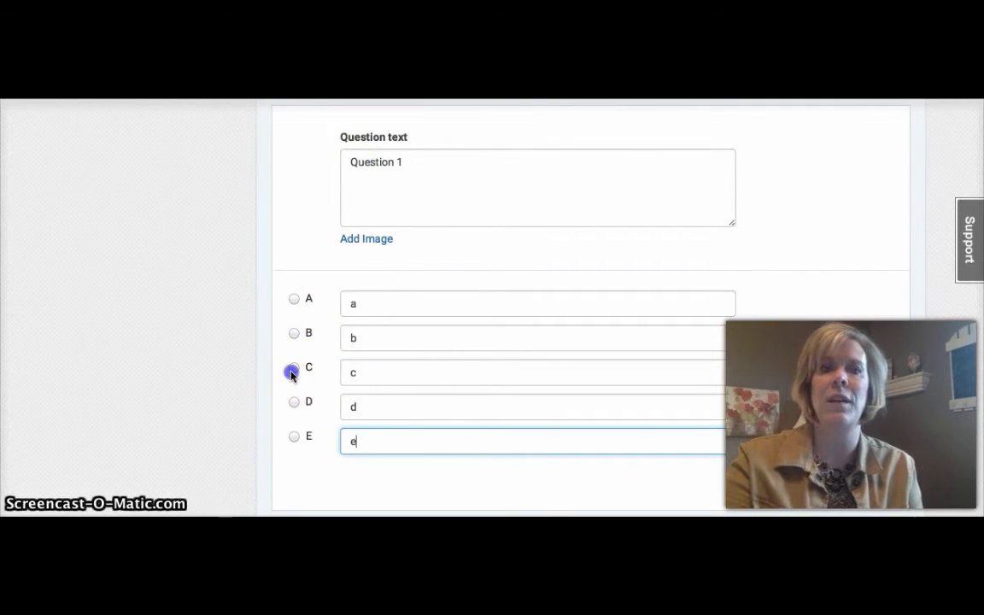
left_click(294, 368)
type("Question 2")
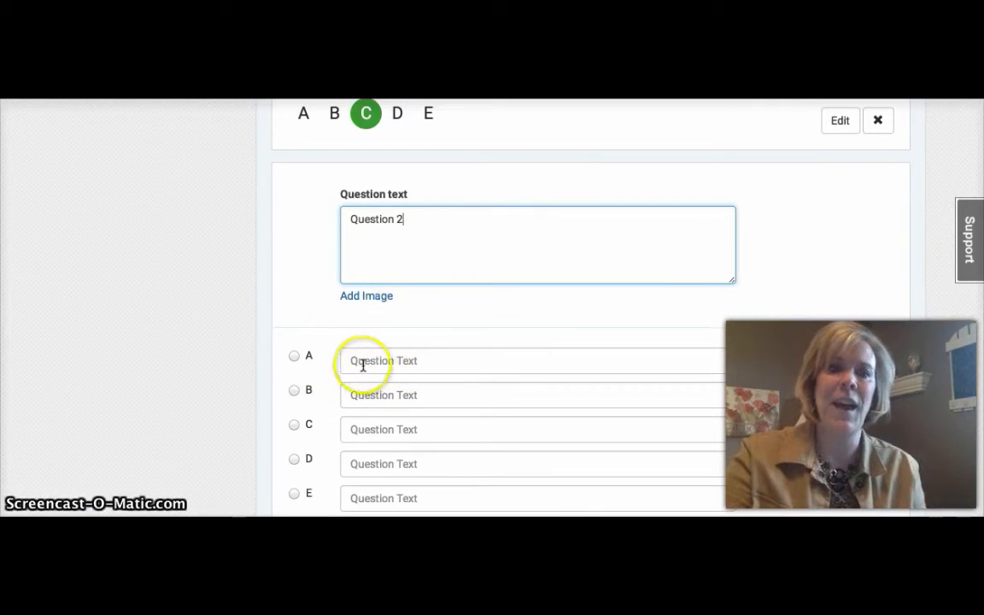
type("a")
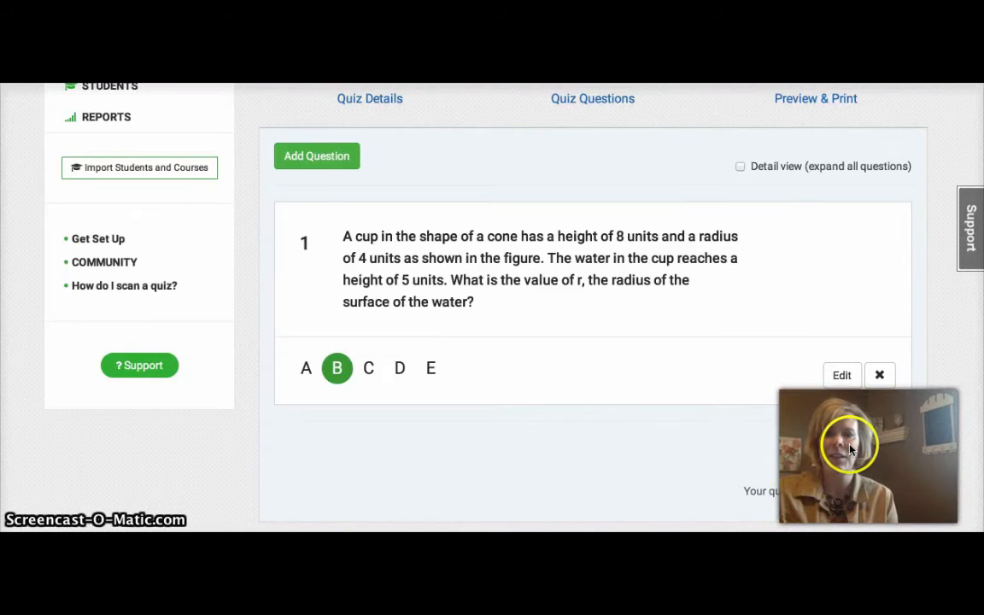
Step: Preview Geometry Unit 1 for printing, keeping question images on and turning off bolded answers
left_click(815, 98)
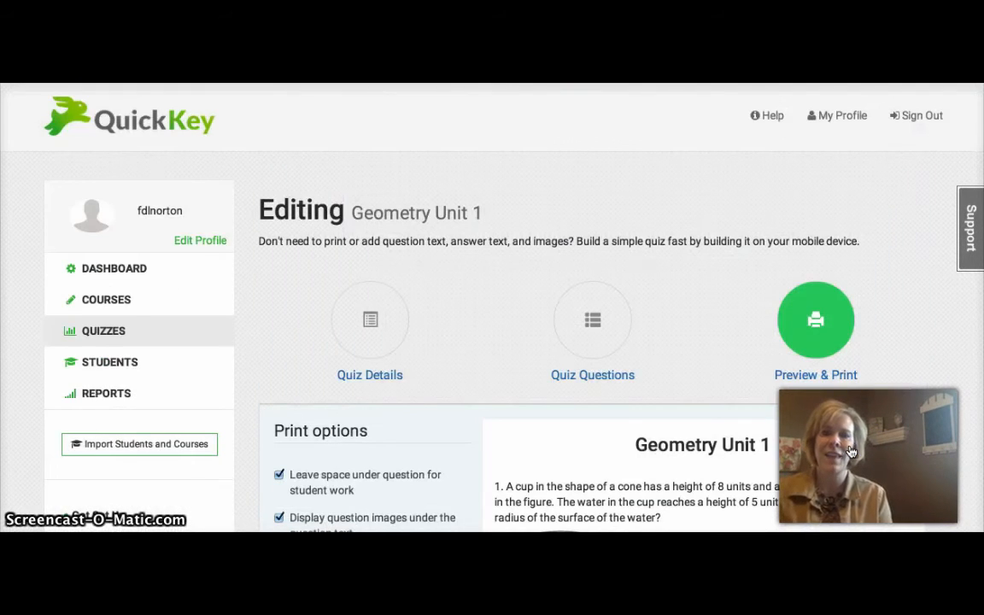
scroll("down", 3)
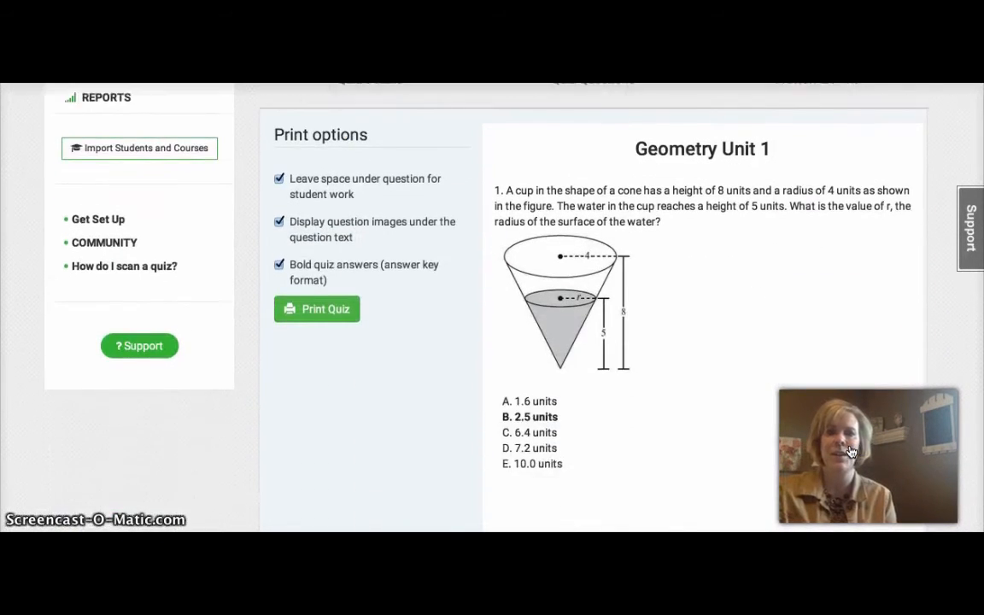
scroll("up", 3)
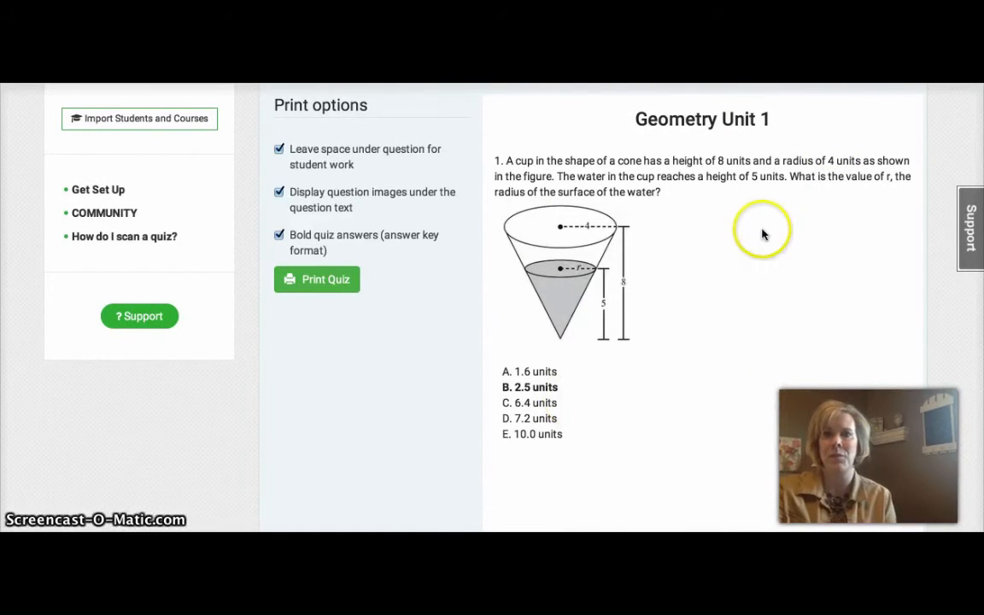
mouse_move(625, 224)
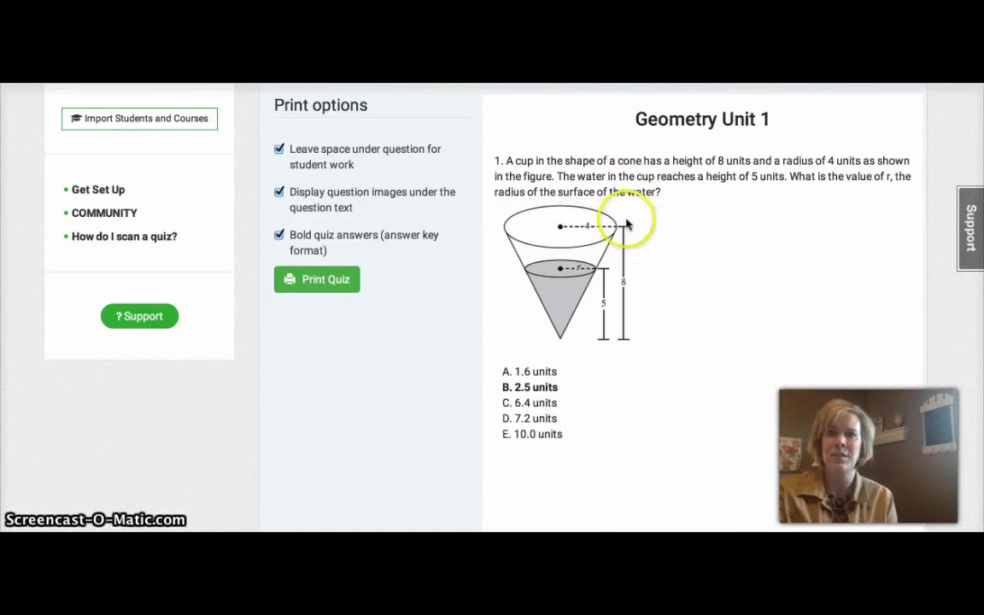
mouse_move(407, 333)
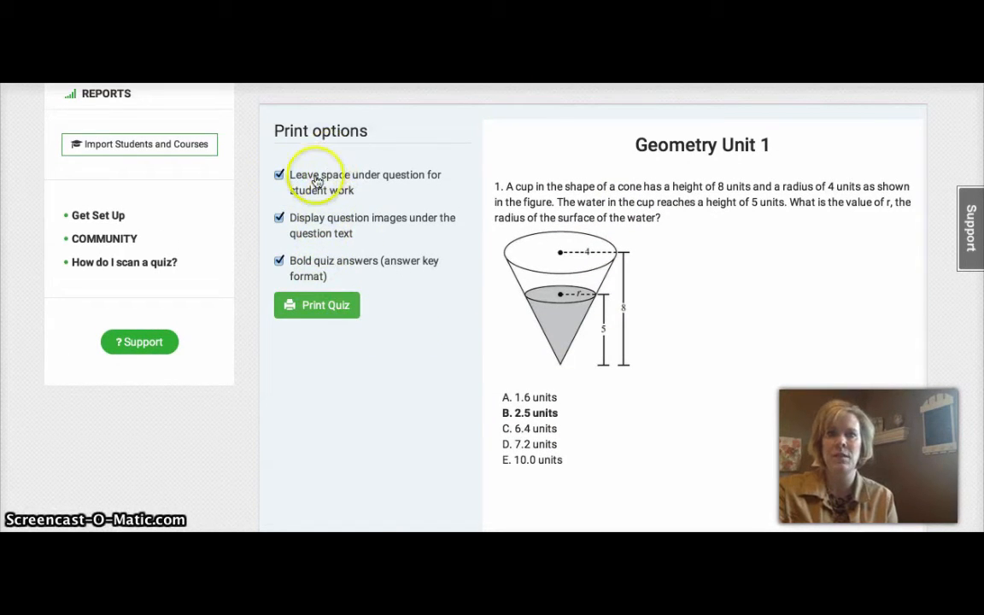
mouse_move(340, 192)
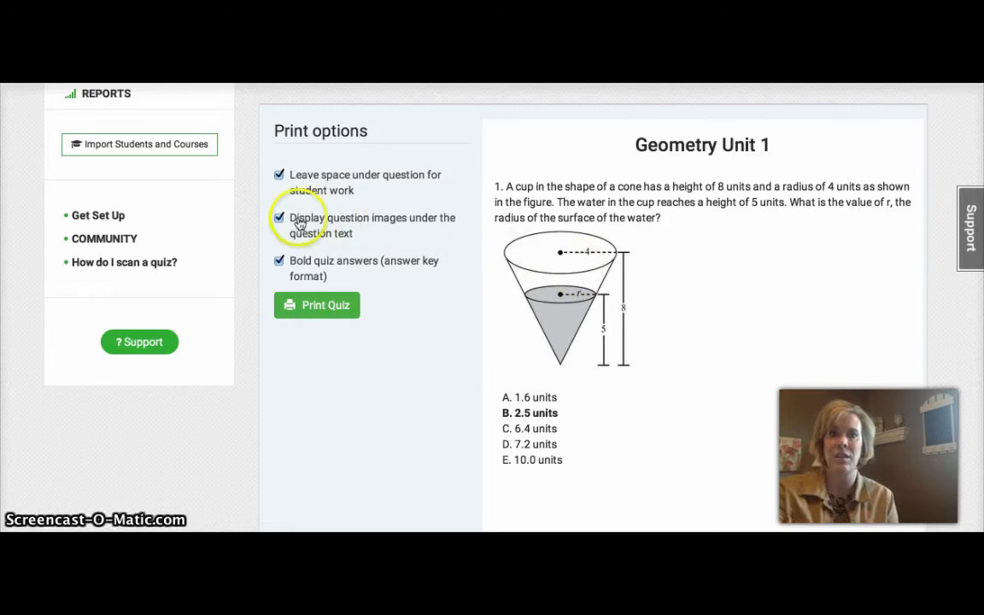
left_click(280, 219)
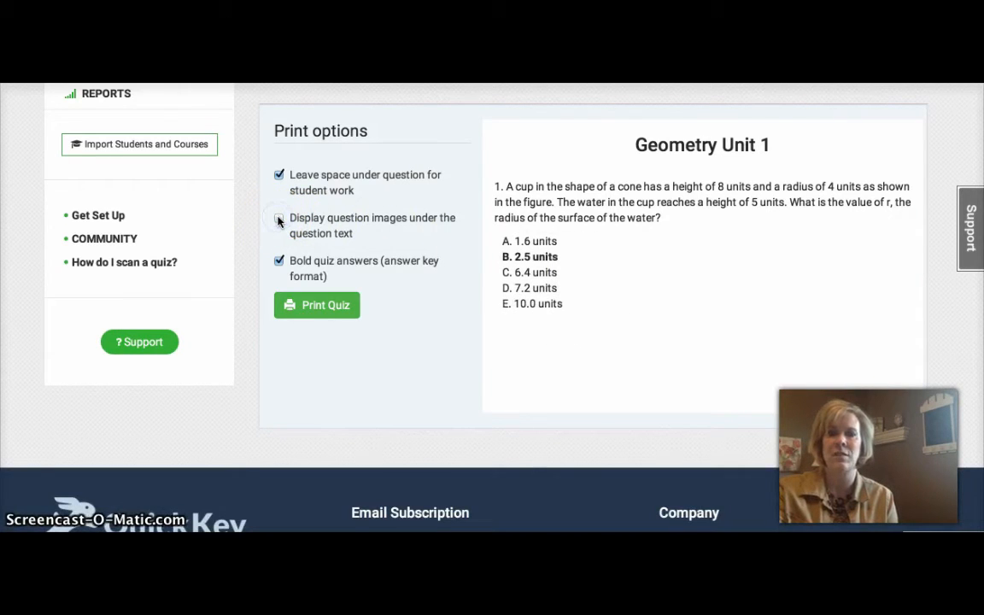
left_click(280, 218)
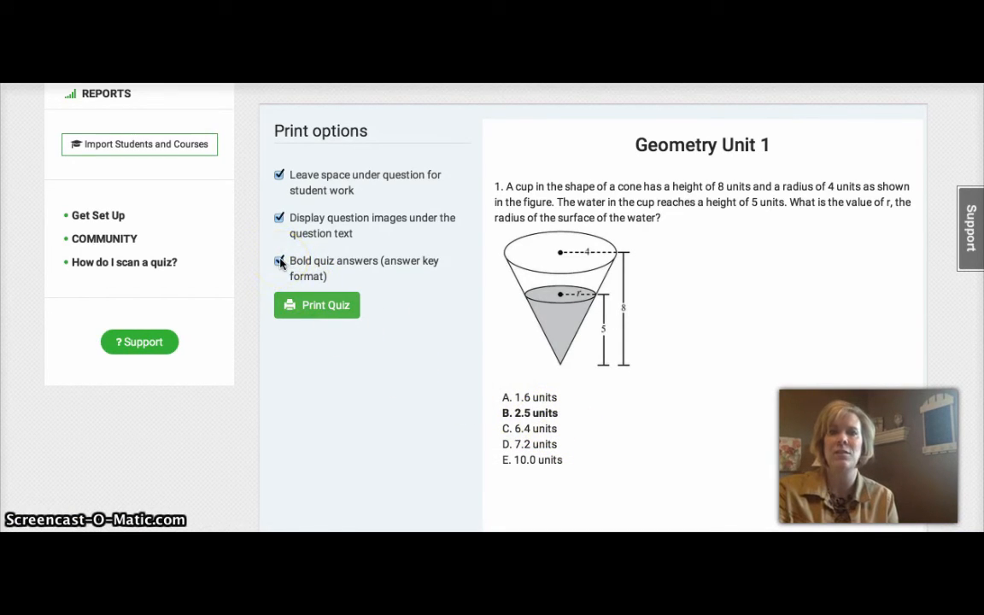
left_click(280, 260)
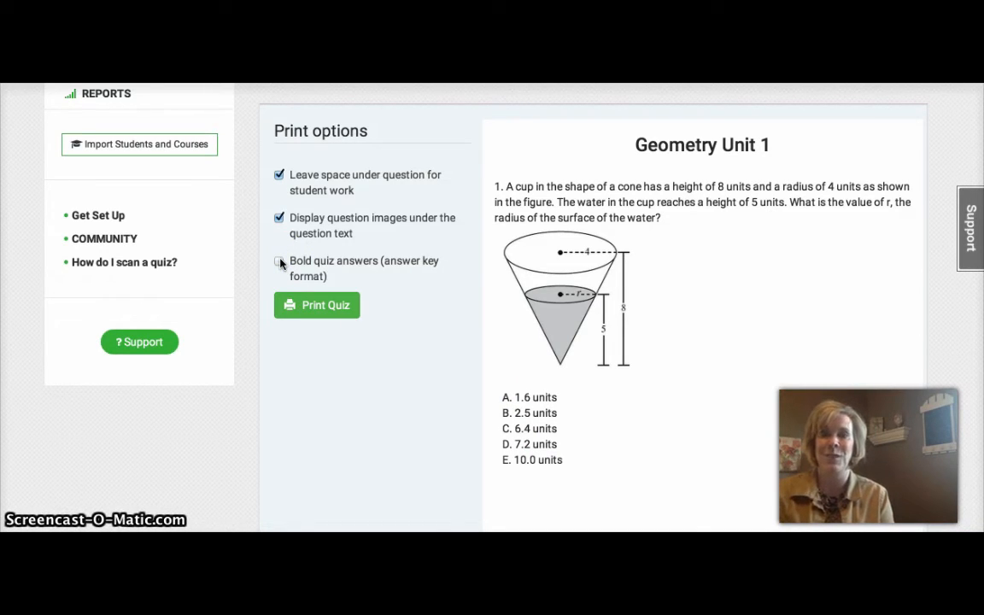
left_click(280, 262)
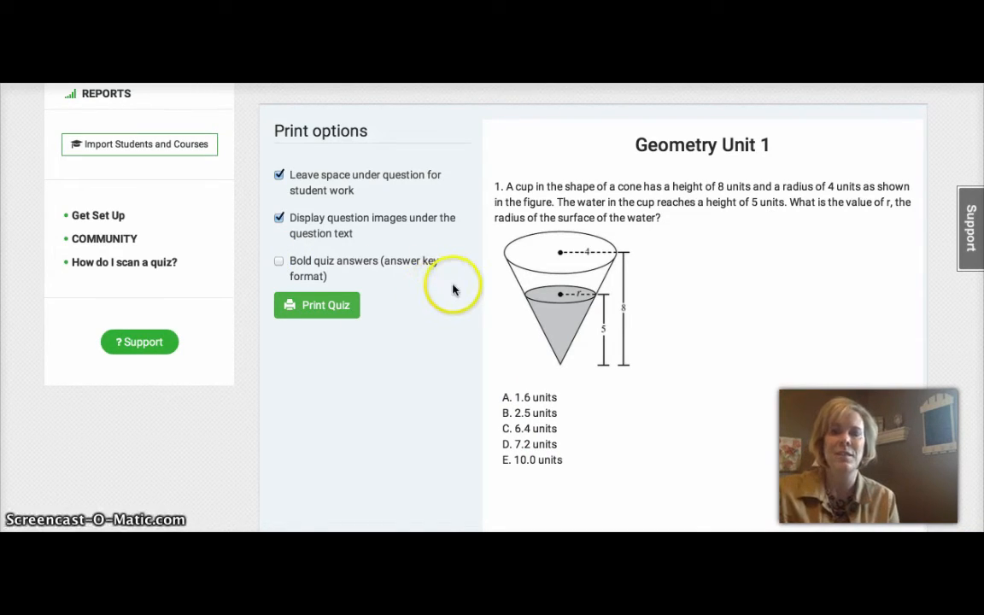
mouse_move(452, 288)
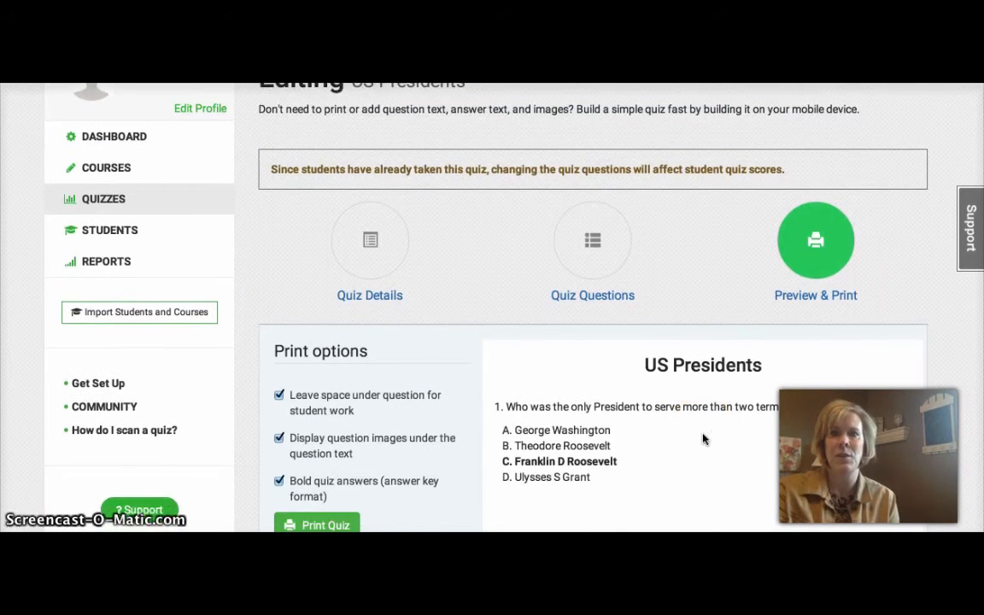
Step: Turn off space under questions, question images and bolded answers in the US Presidents print preview
scroll("down", 3)
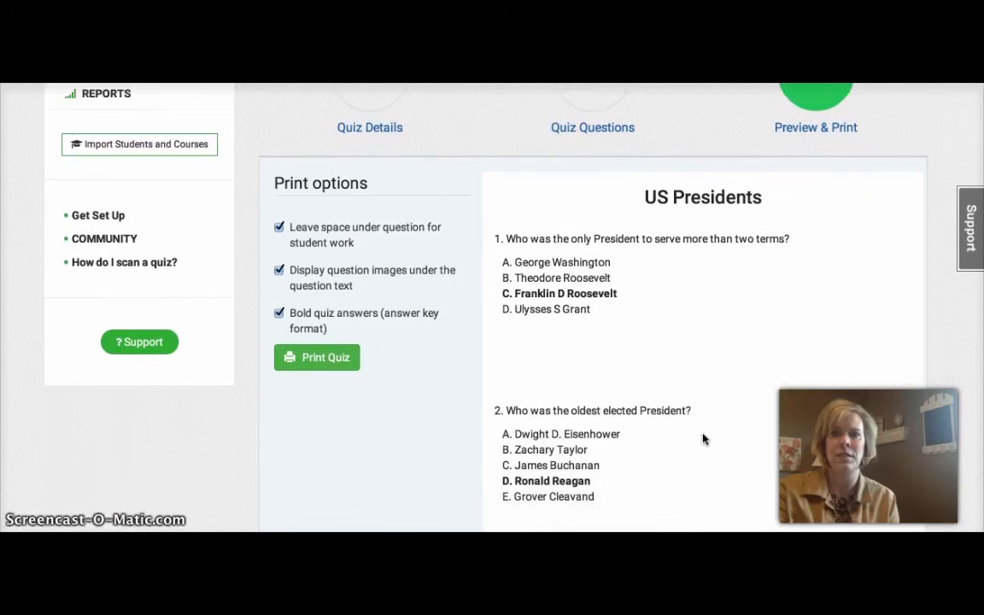
scroll("up", 3)
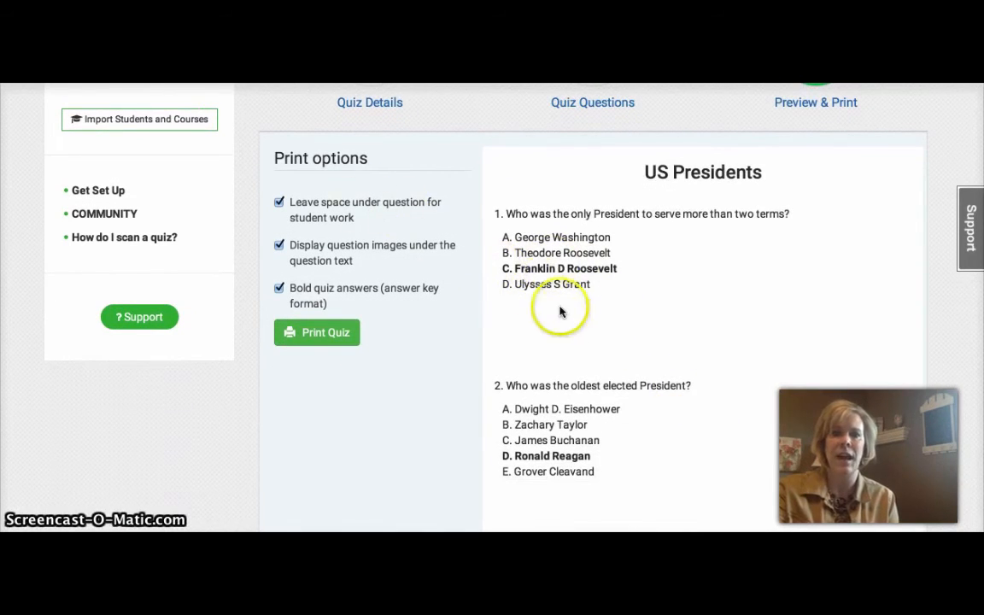
left_click(280, 202)
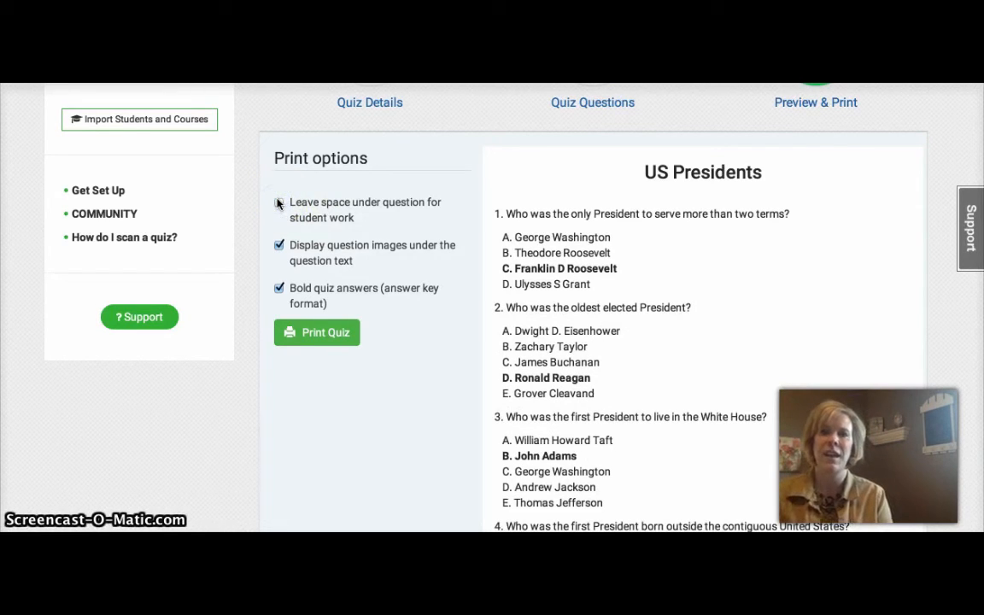
left_click(279, 201)
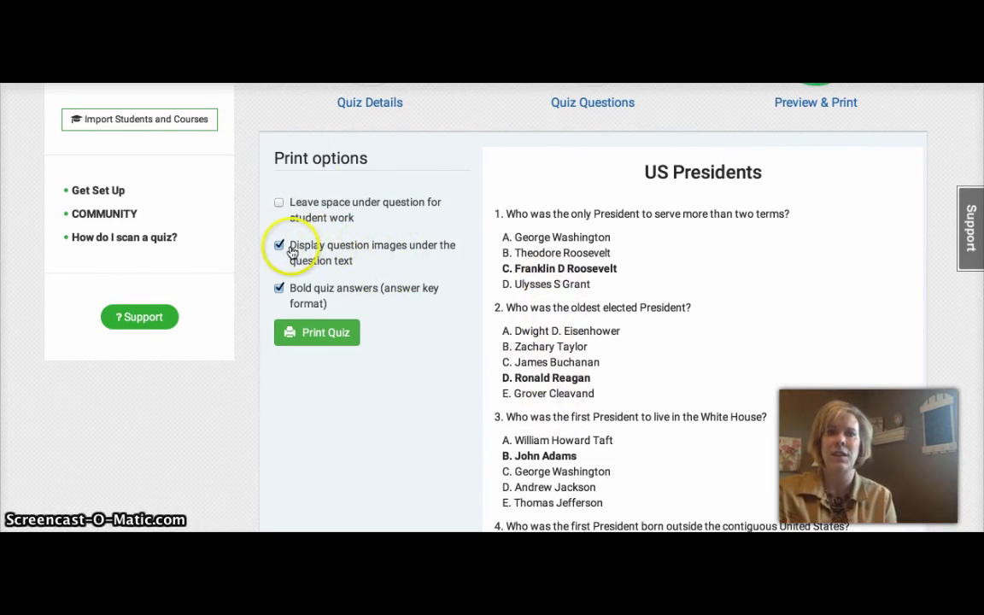
left_click(280, 246)
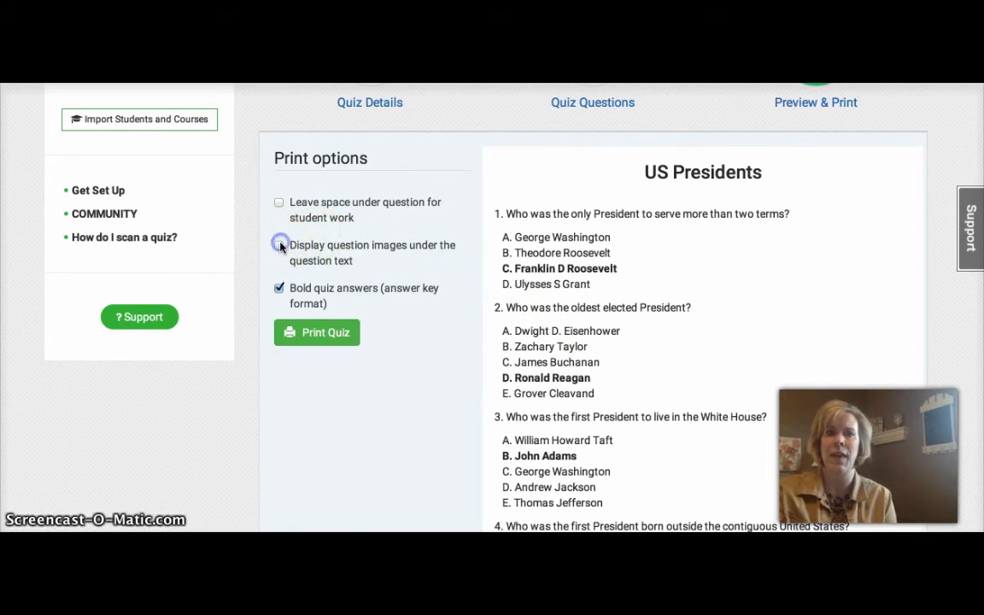
left_click(279, 245)
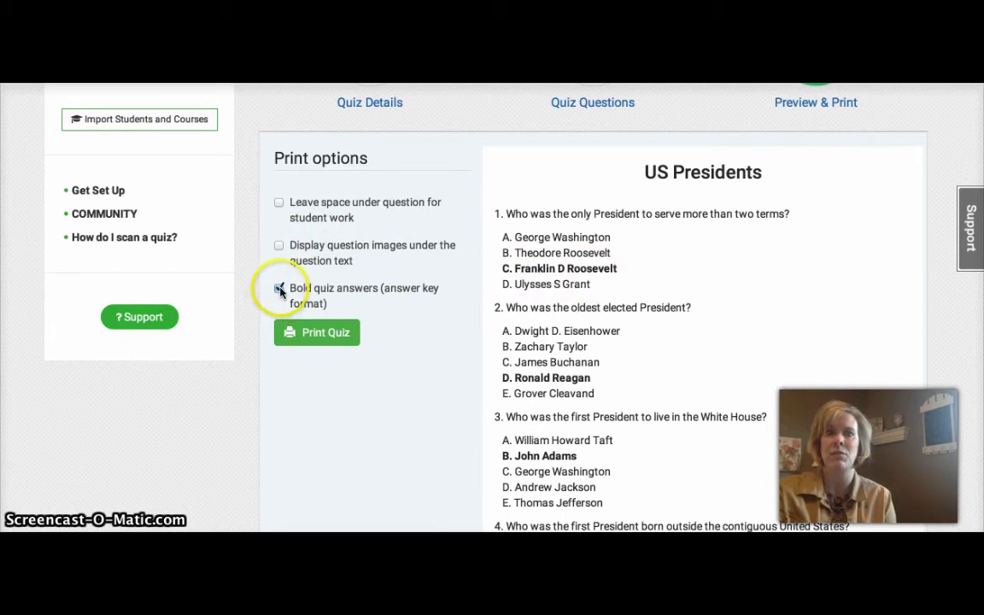
left_click(280, 289)
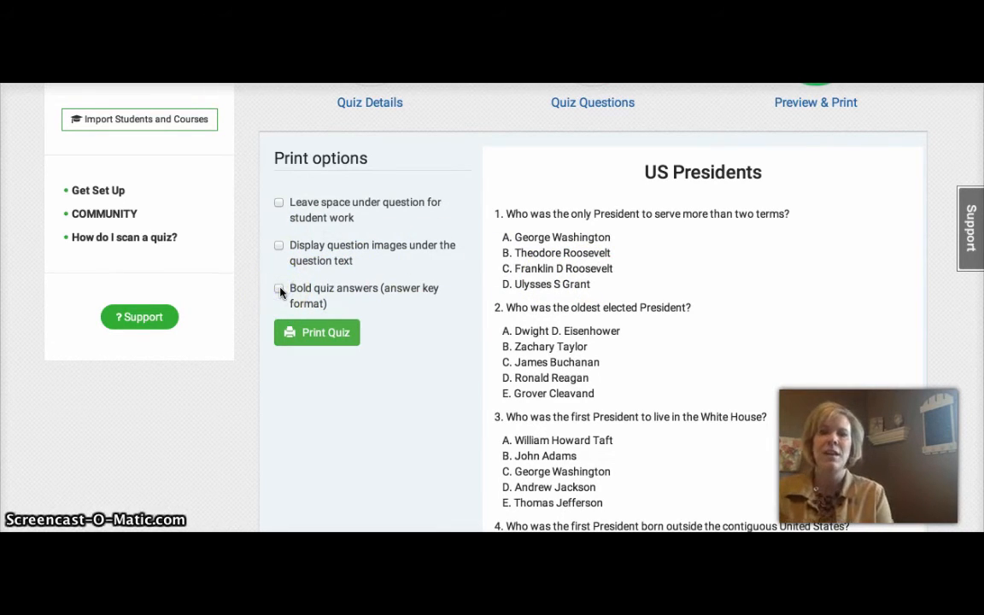
scroll("down", 3)
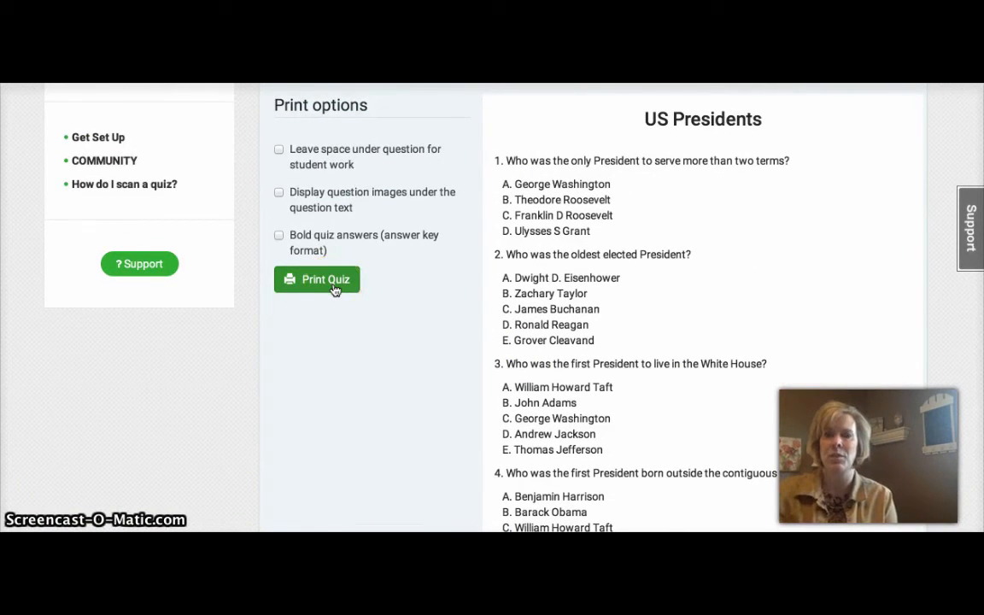
mouse_move(348, 174)
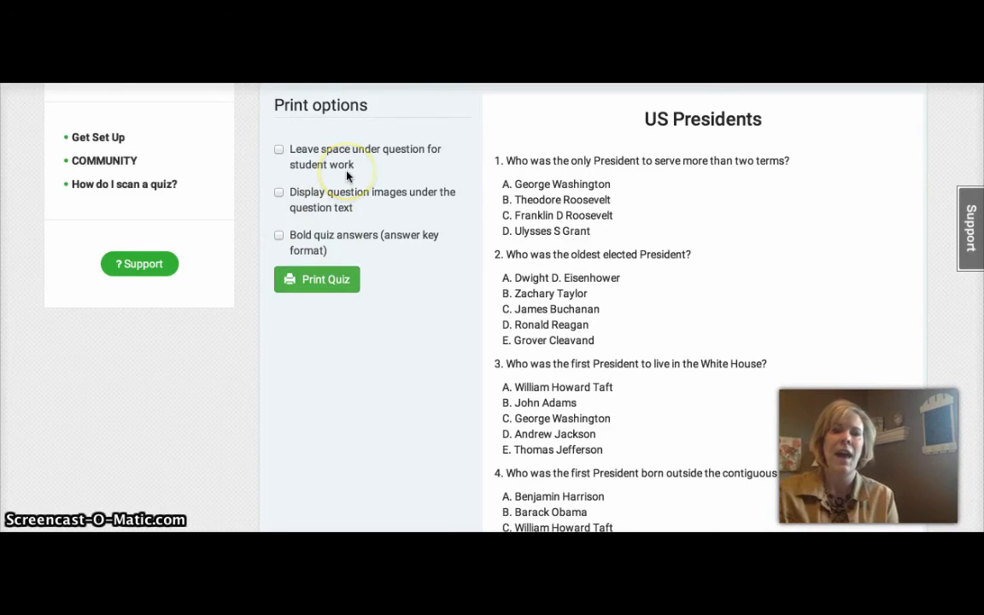
scroll("up", 3)
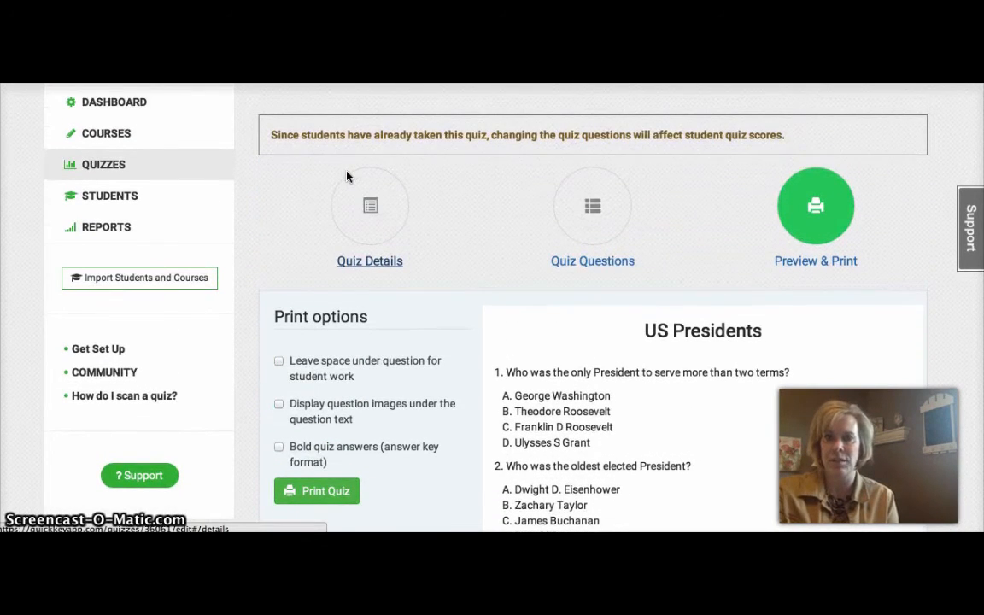
Step: Expand Get Set Up in the sidebar and follow the iOS app download link
scroll("down", 3)
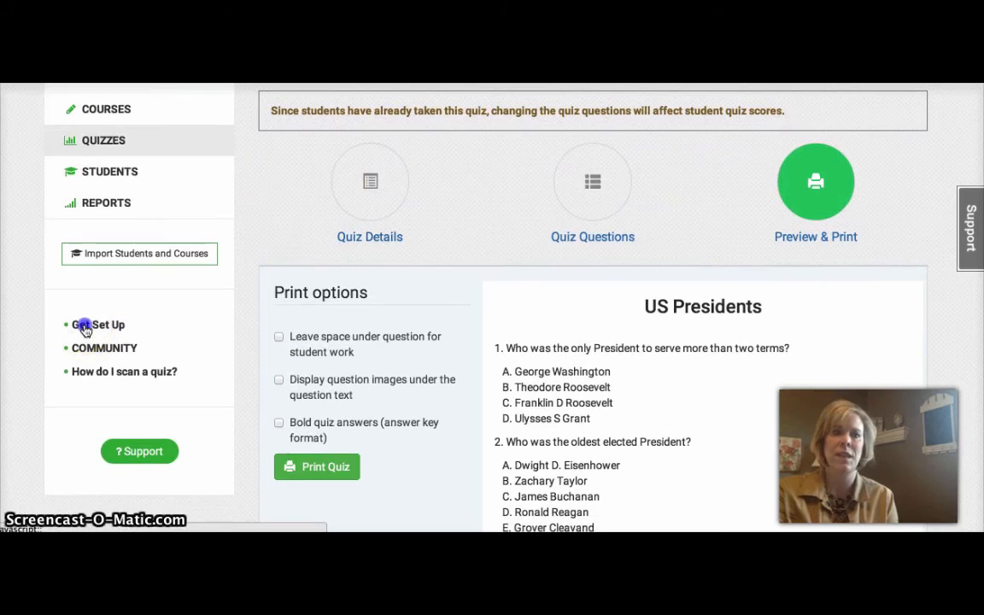
left_click(97, 324)
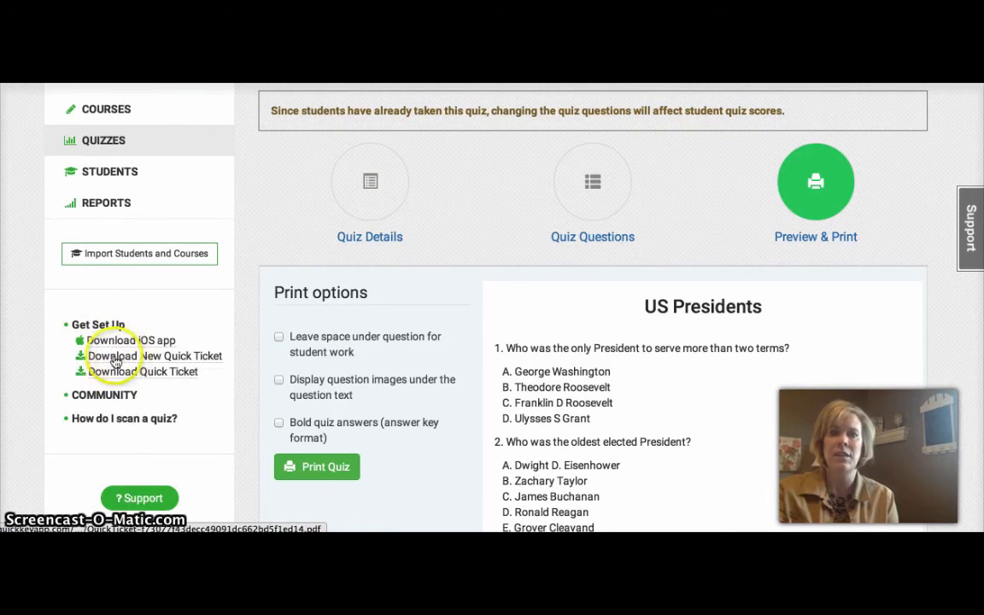
left_click(143, 373)
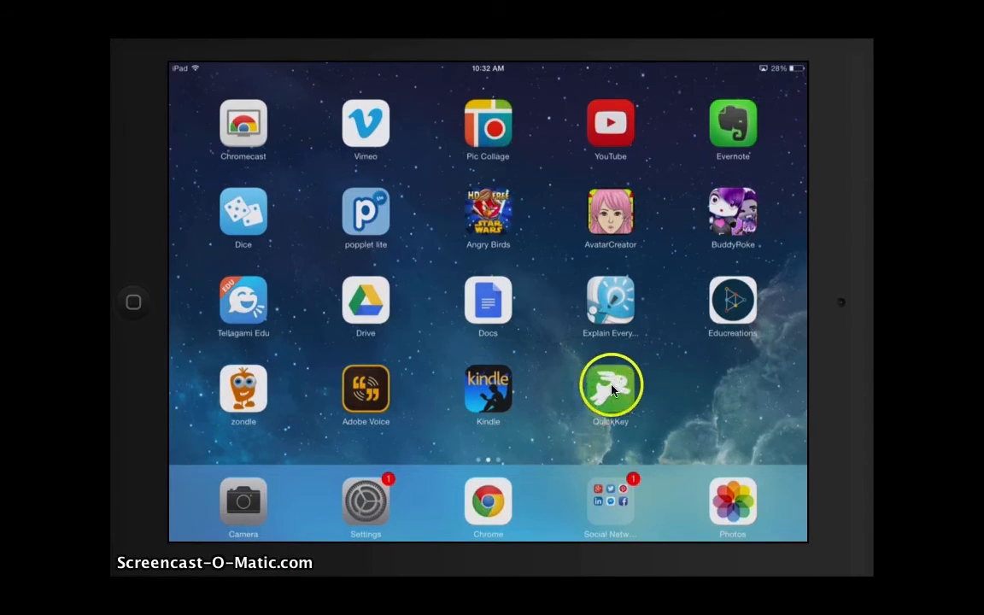
left_click(610, 384)
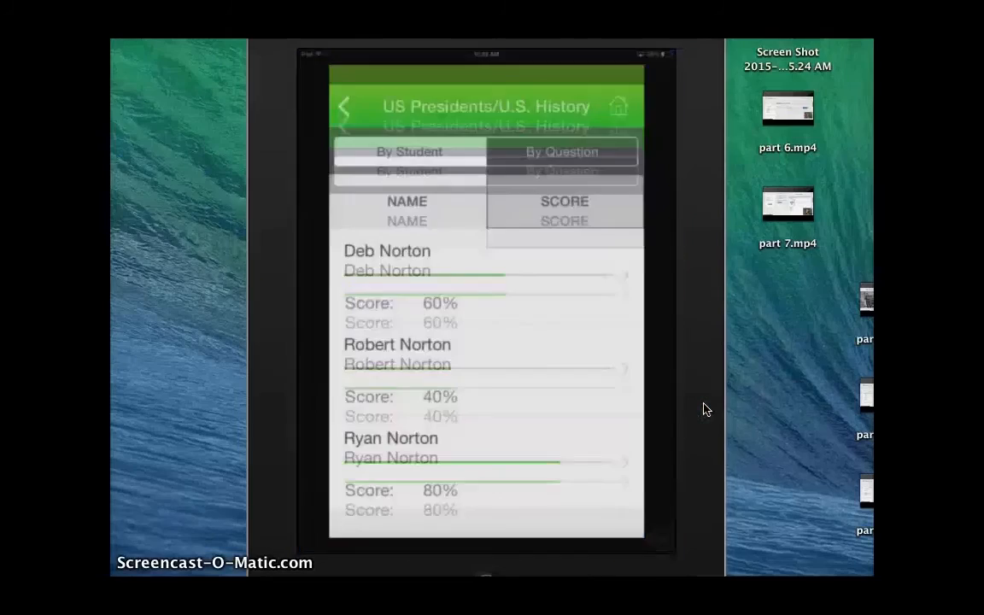
left_click(343, 106)
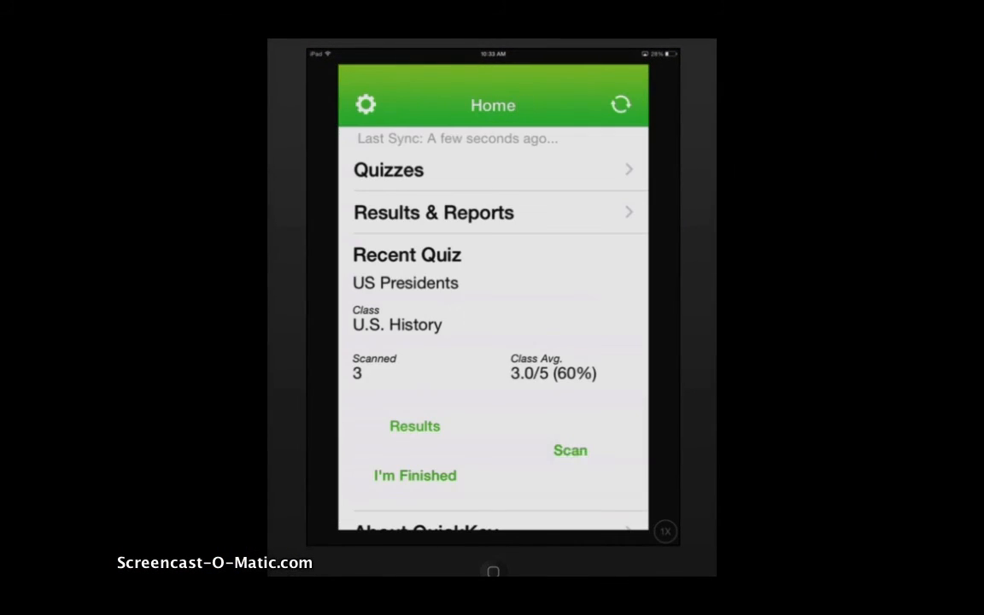
left_click(570, 451)
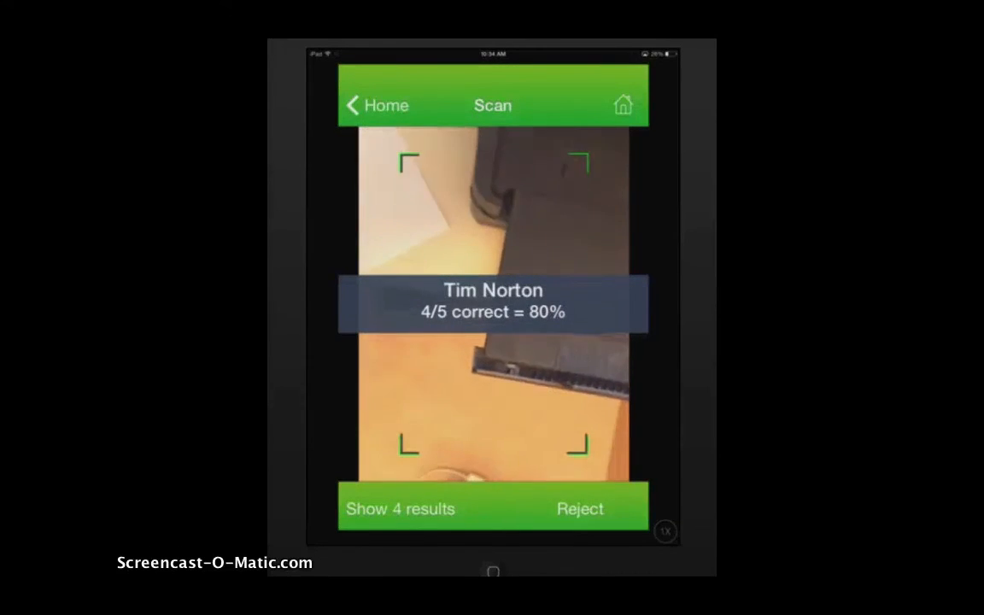
left_click(580, 509)
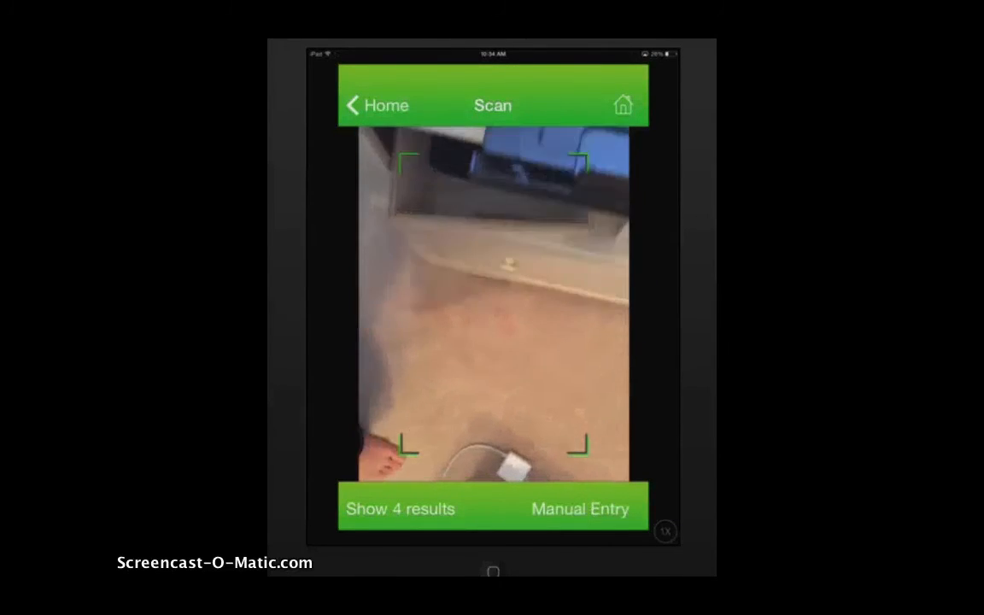
left_click(376, 106)
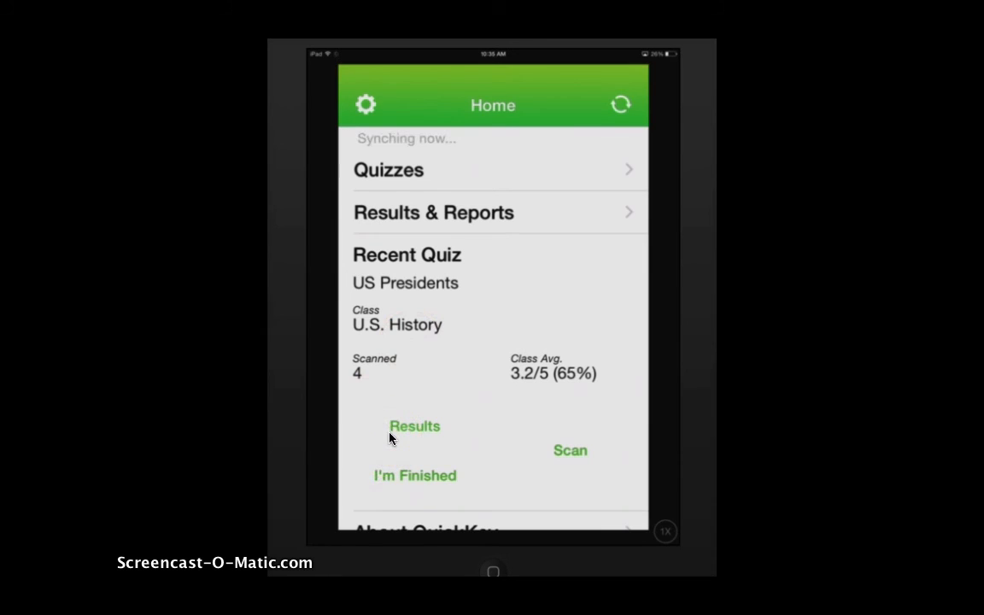
Step: Review US Presidents scores by student and by question, then go to Results & Reports
left_click(413, 425)
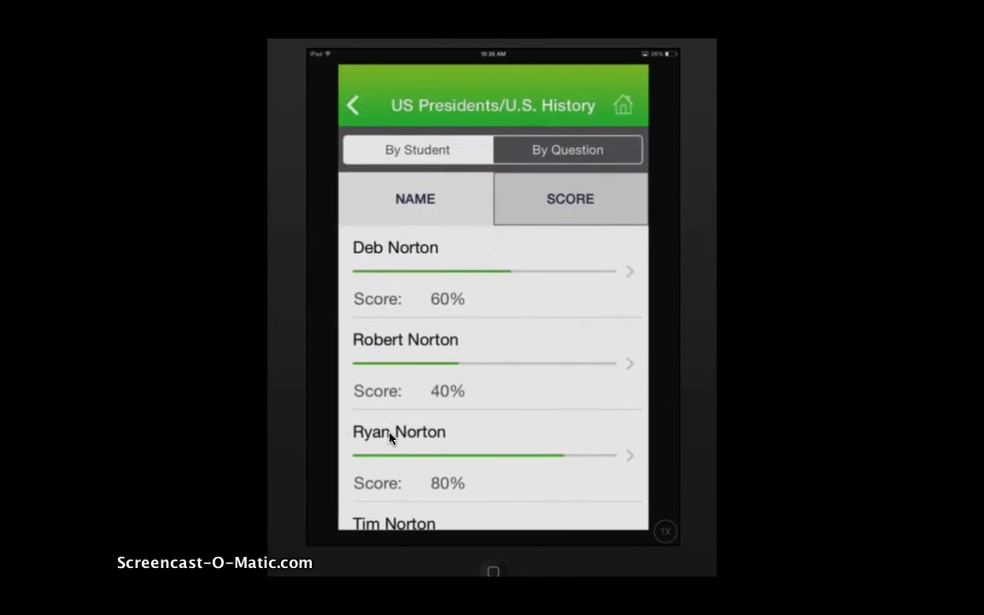
scroll("down", 3)
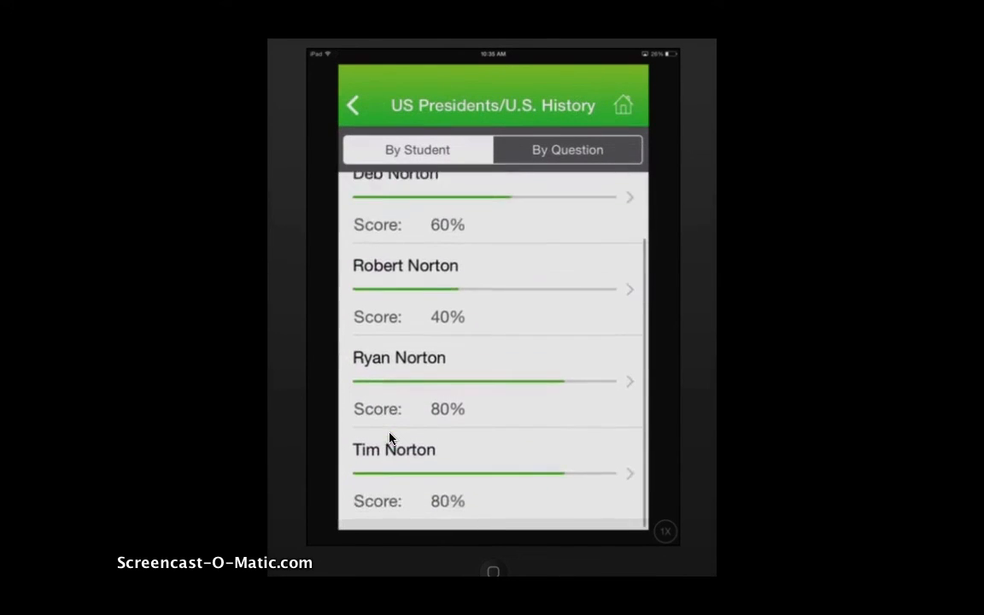
left_click(567, 150)
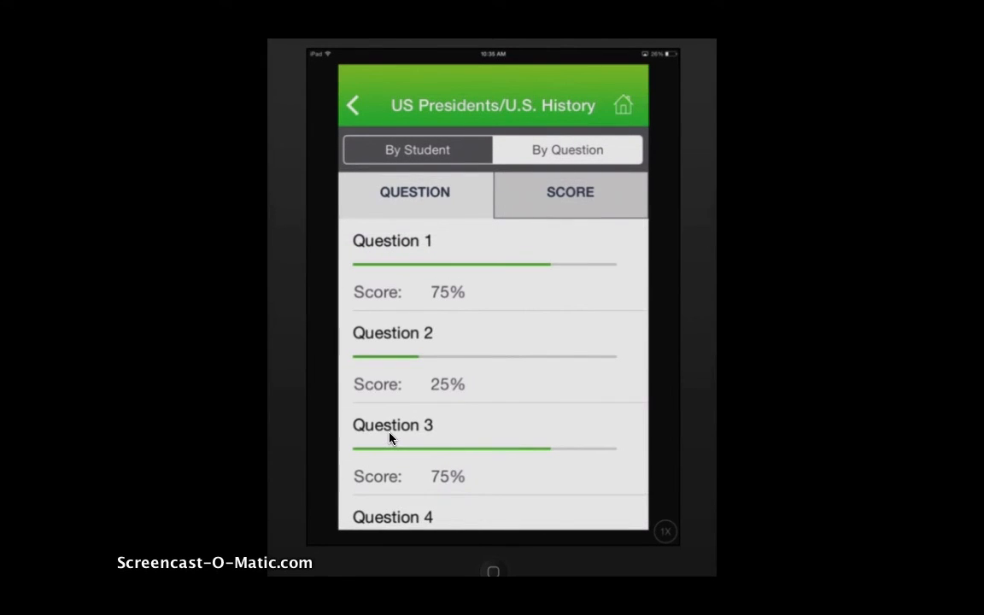
left_click(352, 105)
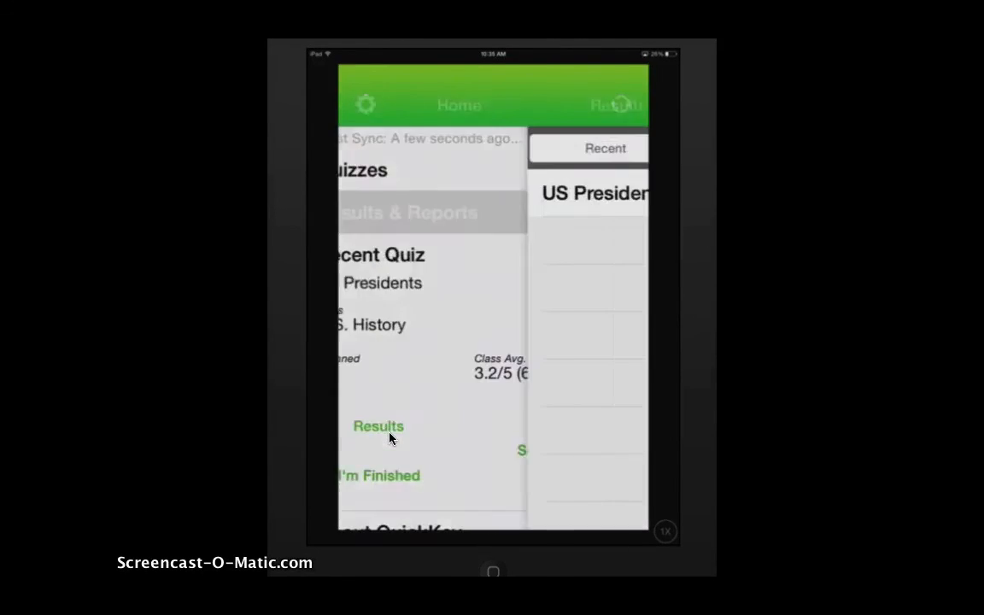
left_click(378, 426)
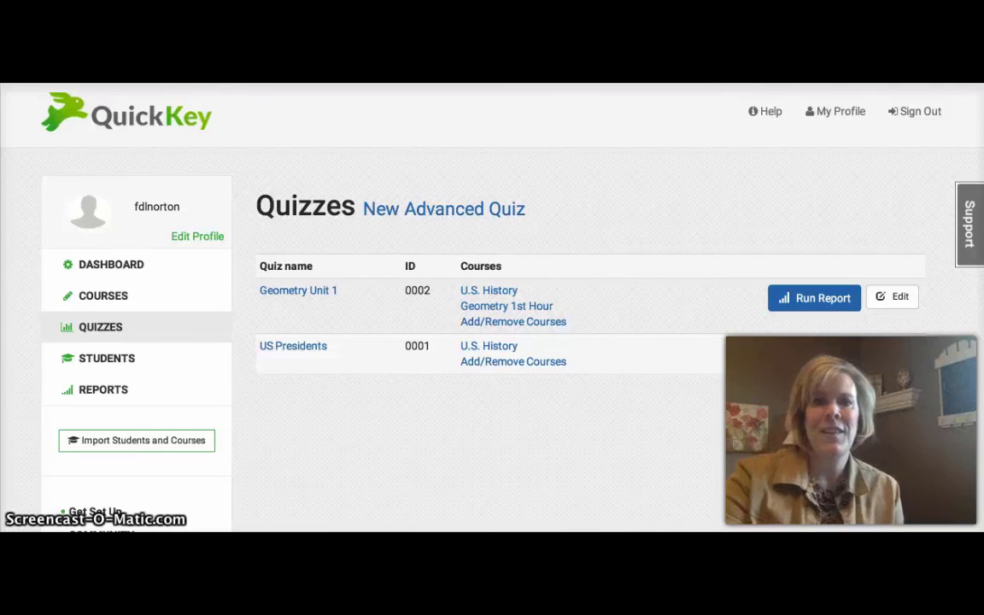
mouse_move(807, 354)
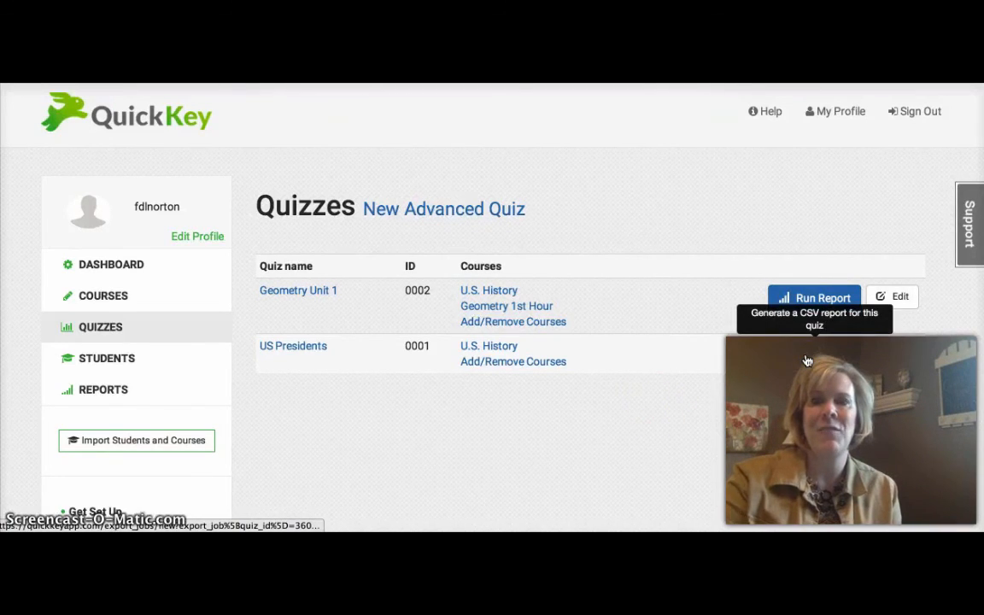
Step: Run a report for the US Presidents quiz to see the available export types
left_click(813, 297)
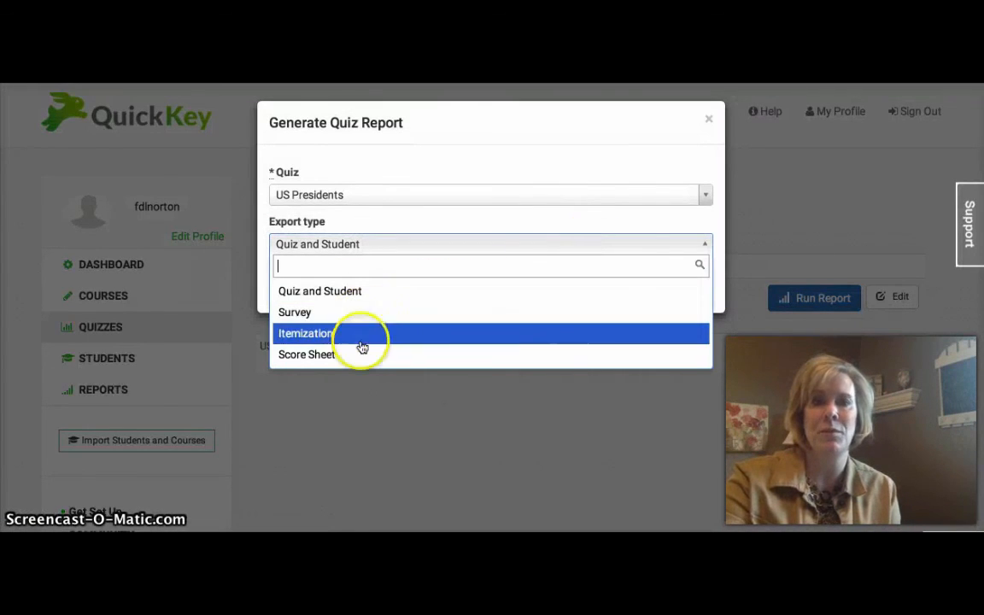
mouse_move(362, 353)
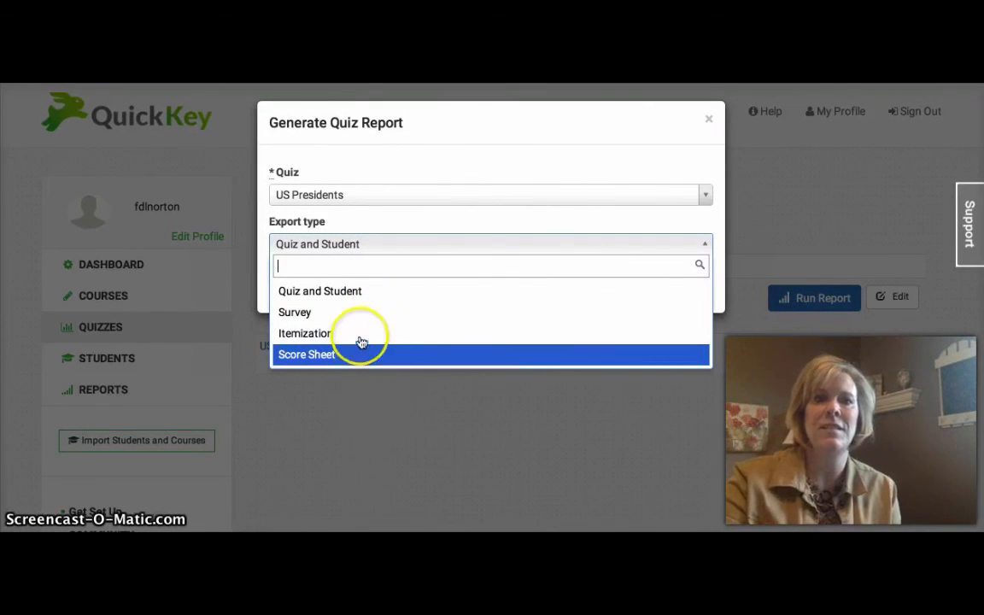
mouse_move(359, 333)
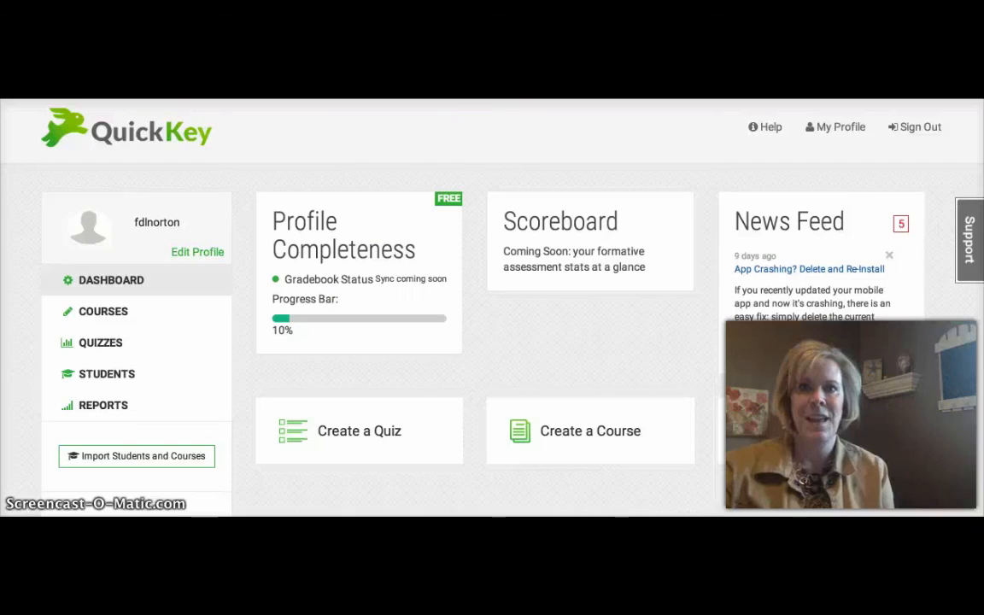
mouse_move(841, 385)
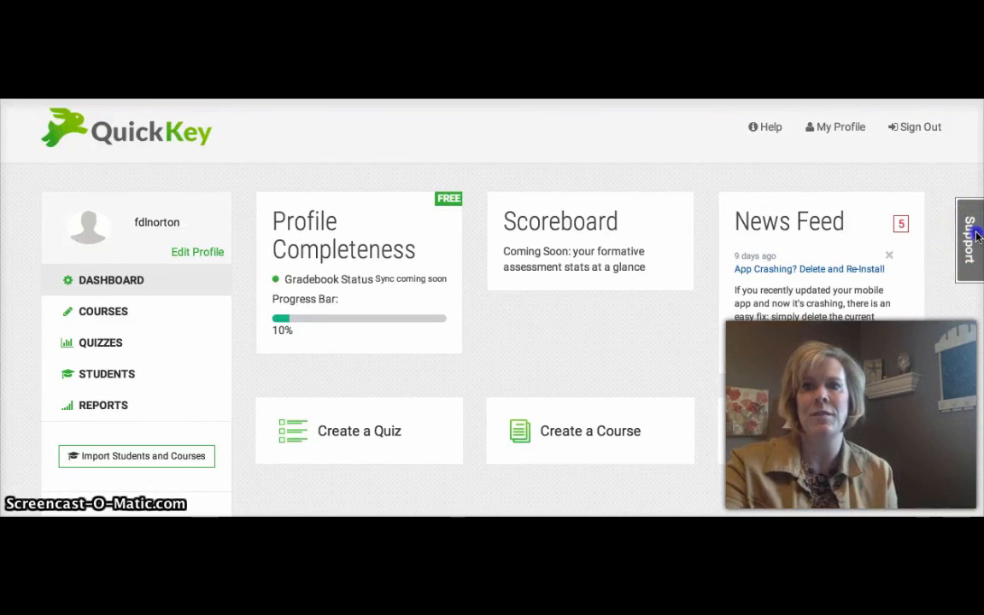
left_click(974, 239)
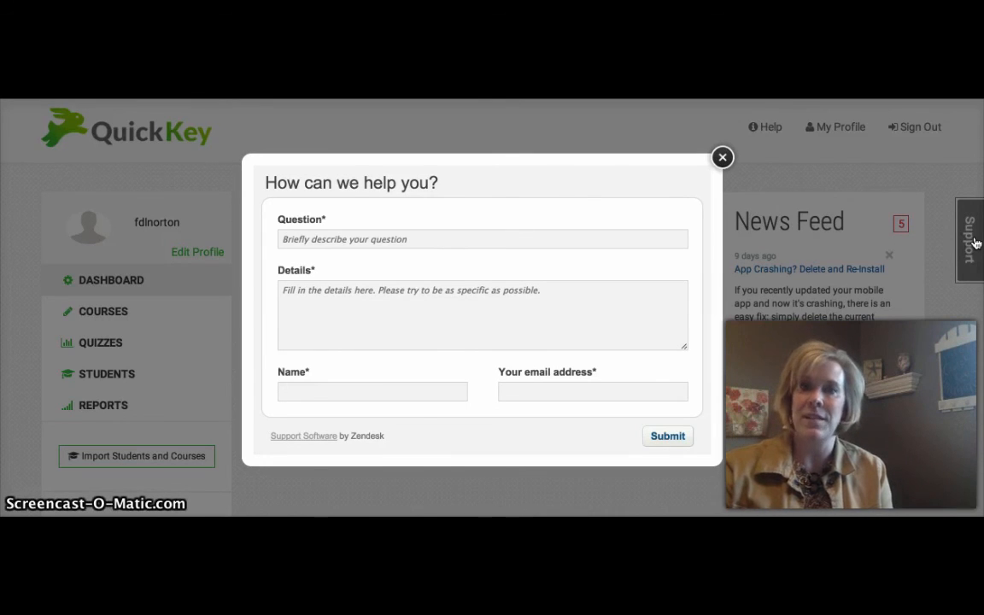
mouse_move(722, 157)
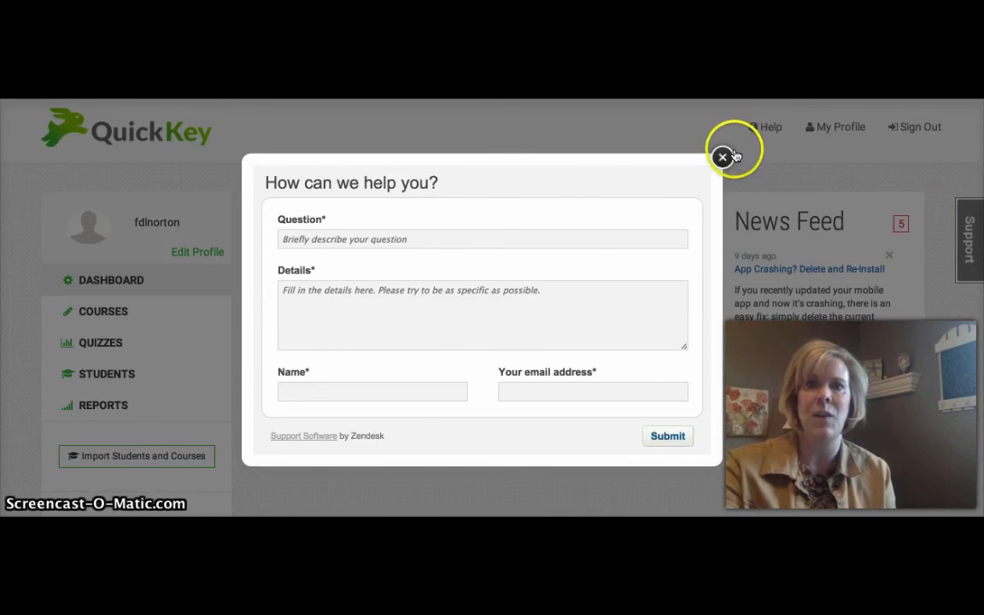
left_click(721, 157)
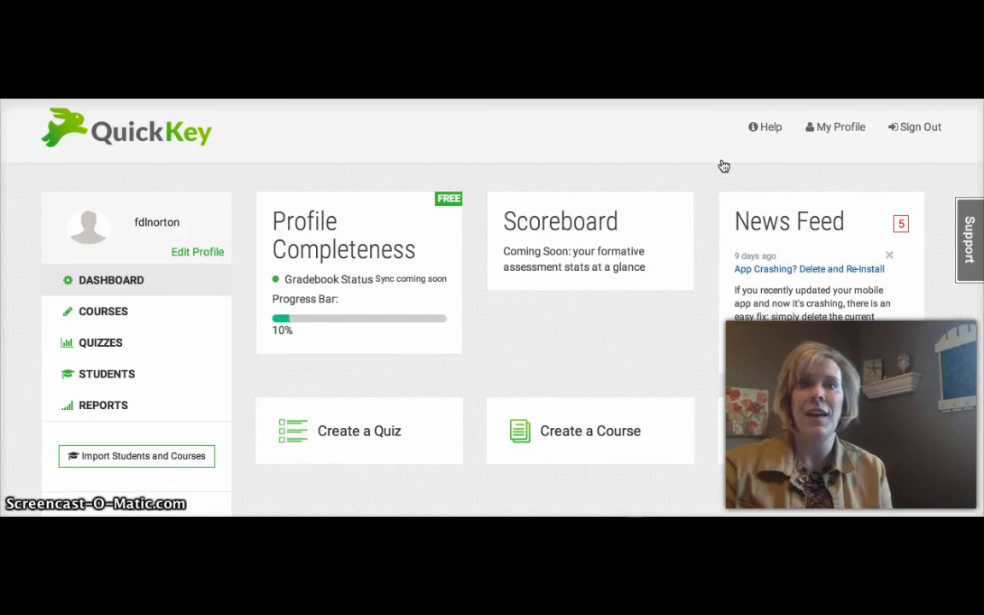